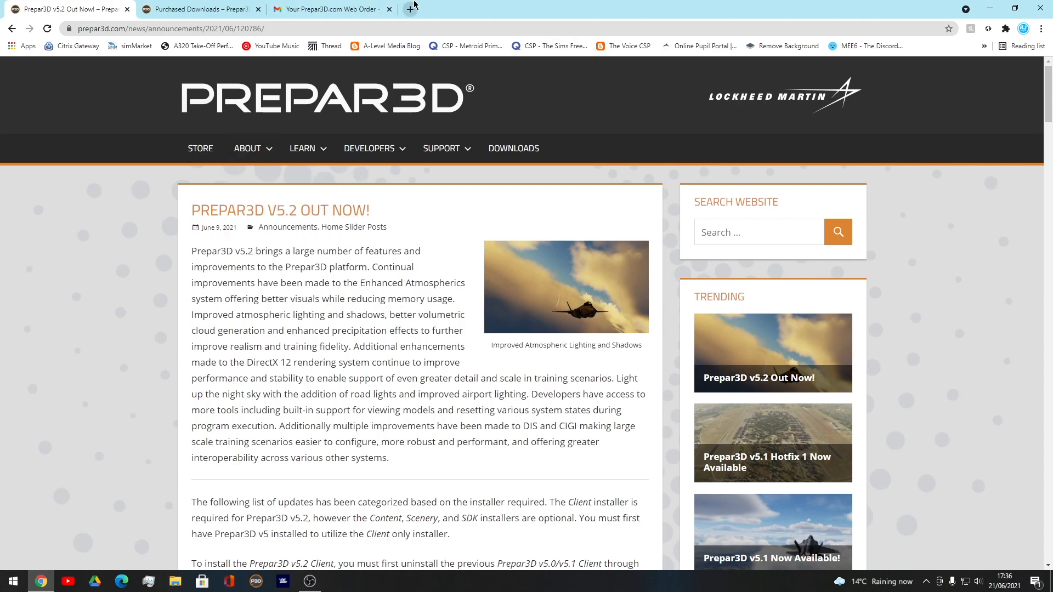
From the site home page, open the 'Prepar3D v5.2 Out Now' article via Continue reading under Recent News
left_click(303, 148)
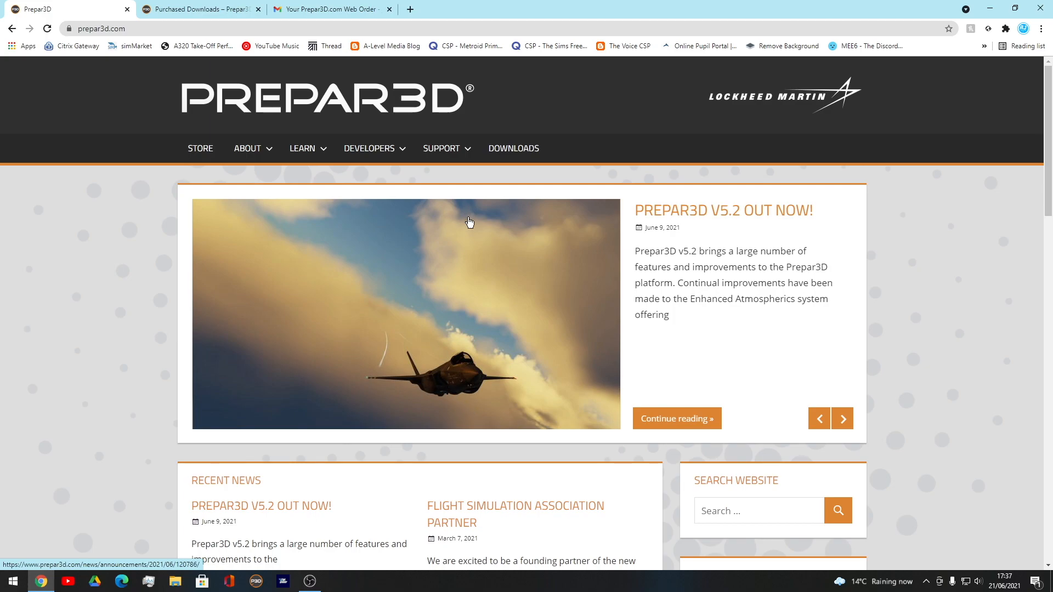
scroll("down", 3)
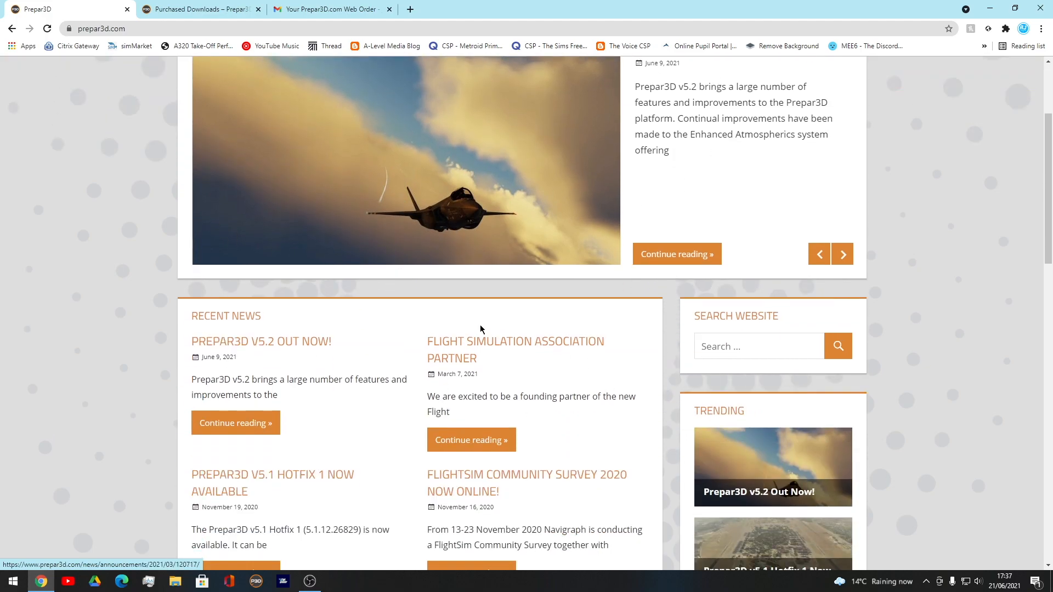
scroll("up", 3)
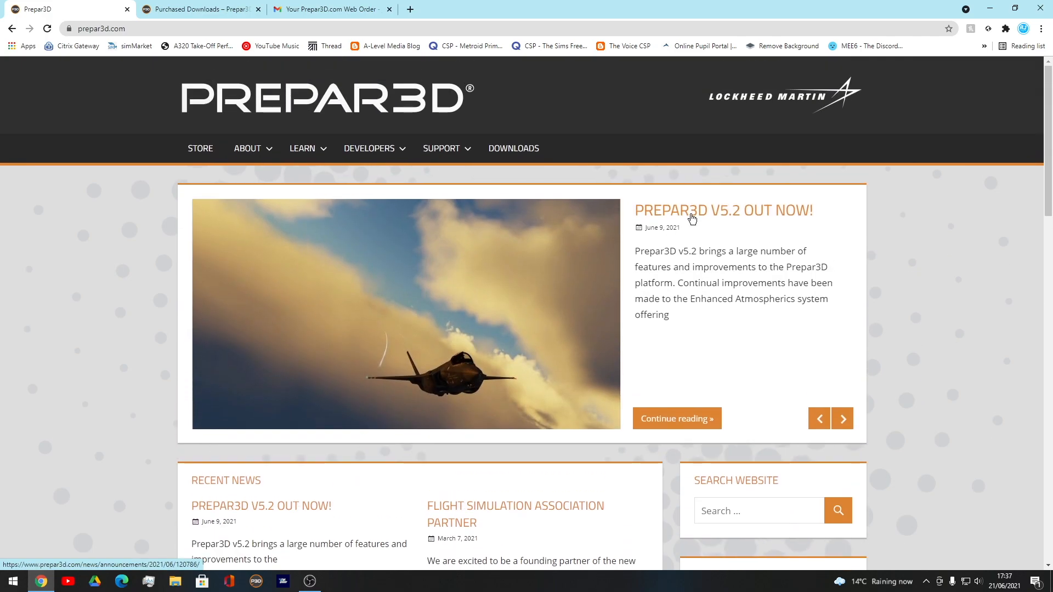
scroll("down", 3)
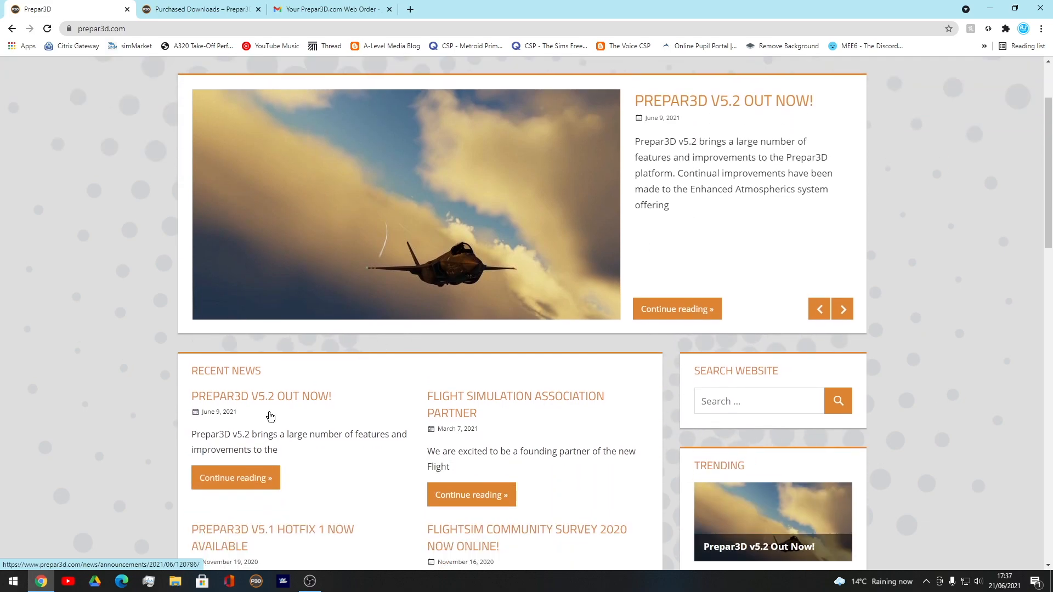
left_click(235, 477)
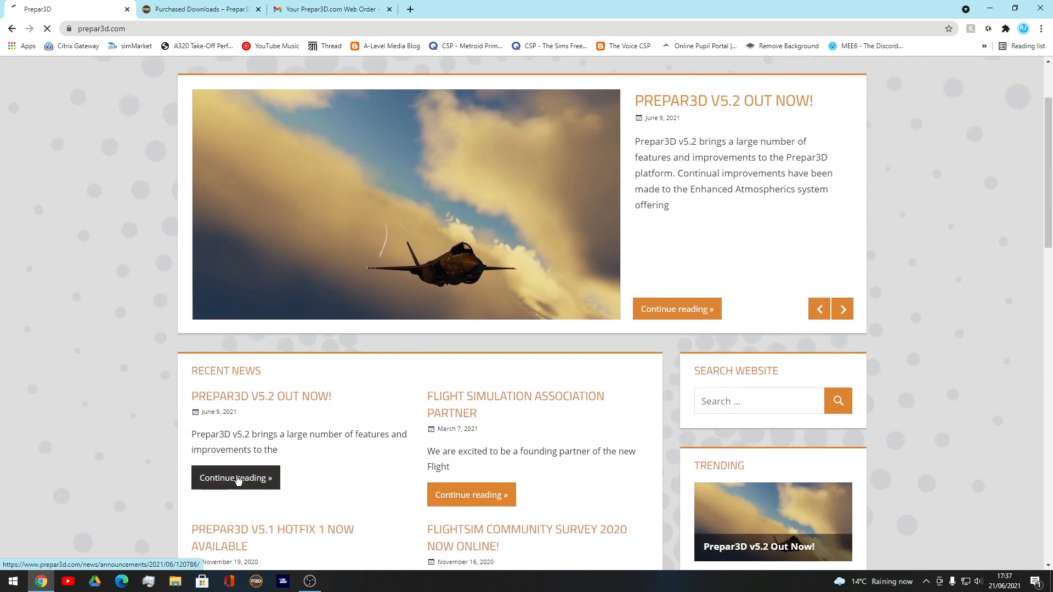
Highlight the article intro and the sentence about uninstalling the v5.0/v5.1 client first
left_click(235, 477)
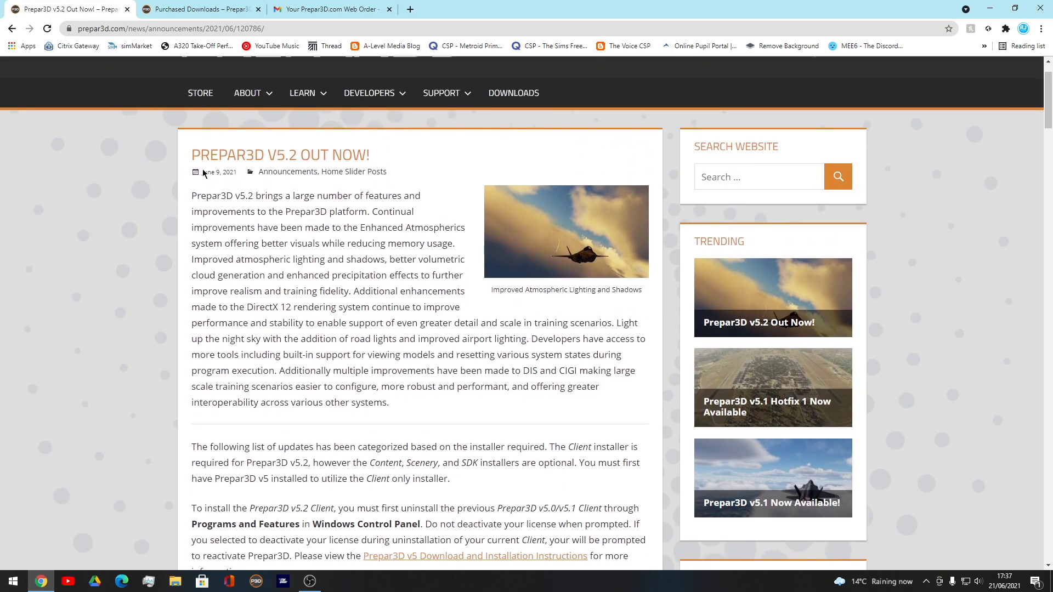
left_click_drag(190, 195, 388, 403)
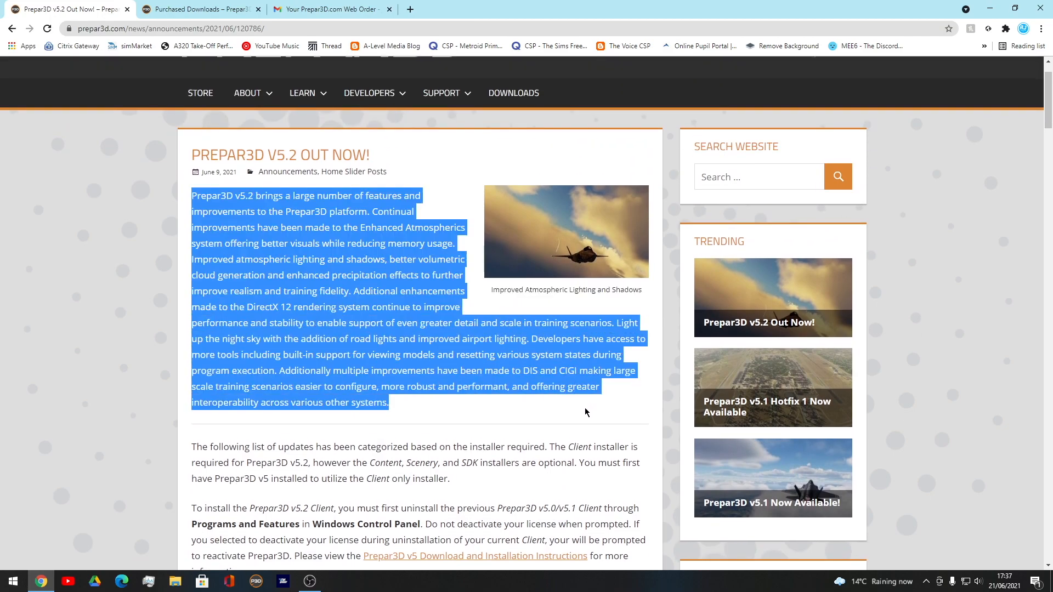
scroll("down", 3)
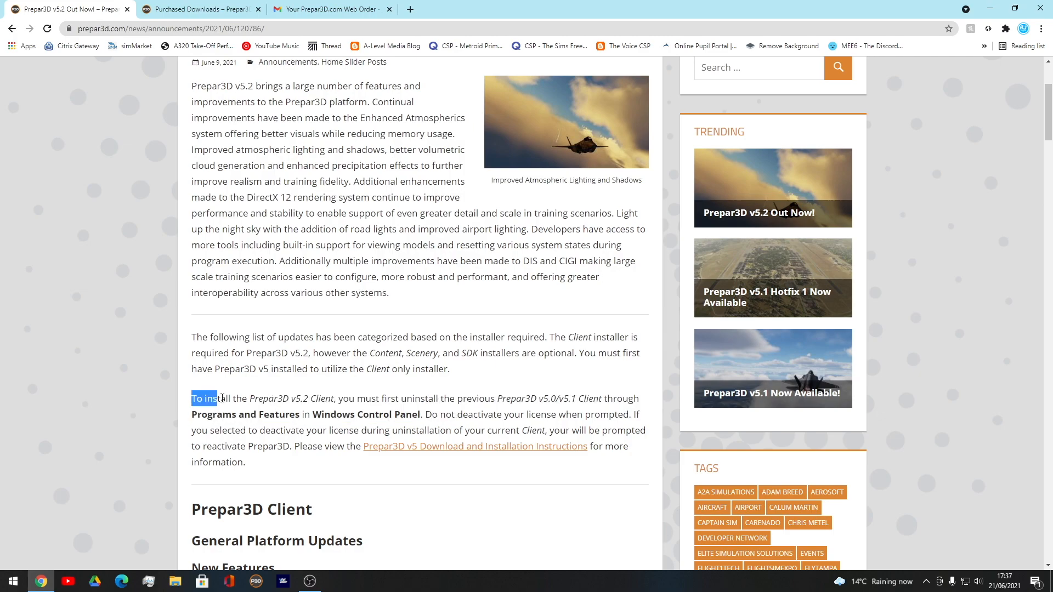
left_click_drag(216, 398, 492, 398)
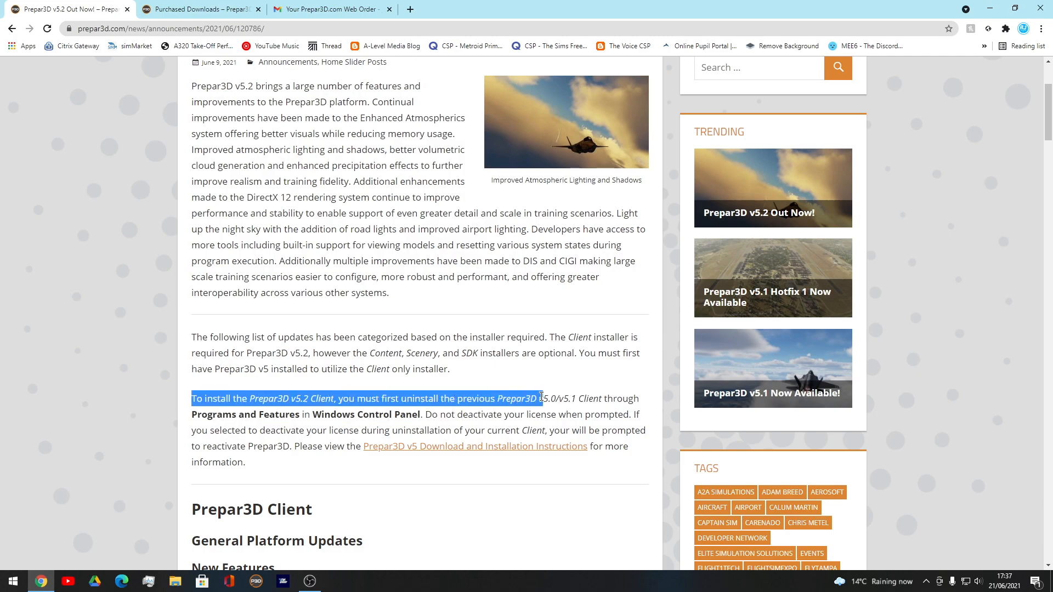
left_click_drag(541, 398, 595, 398)
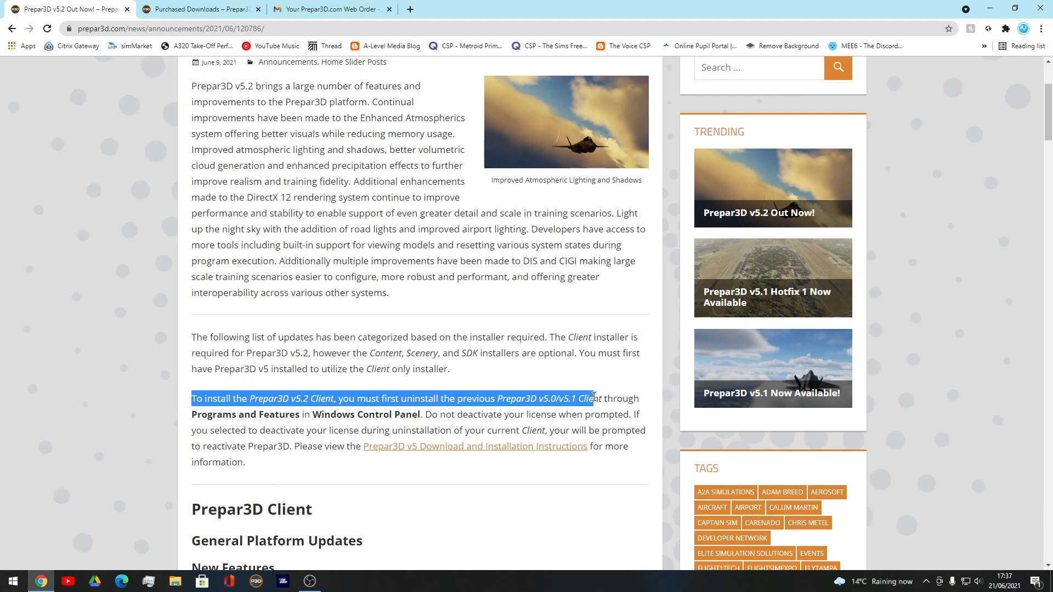
left_click_drag(593, 398, 380, 415)
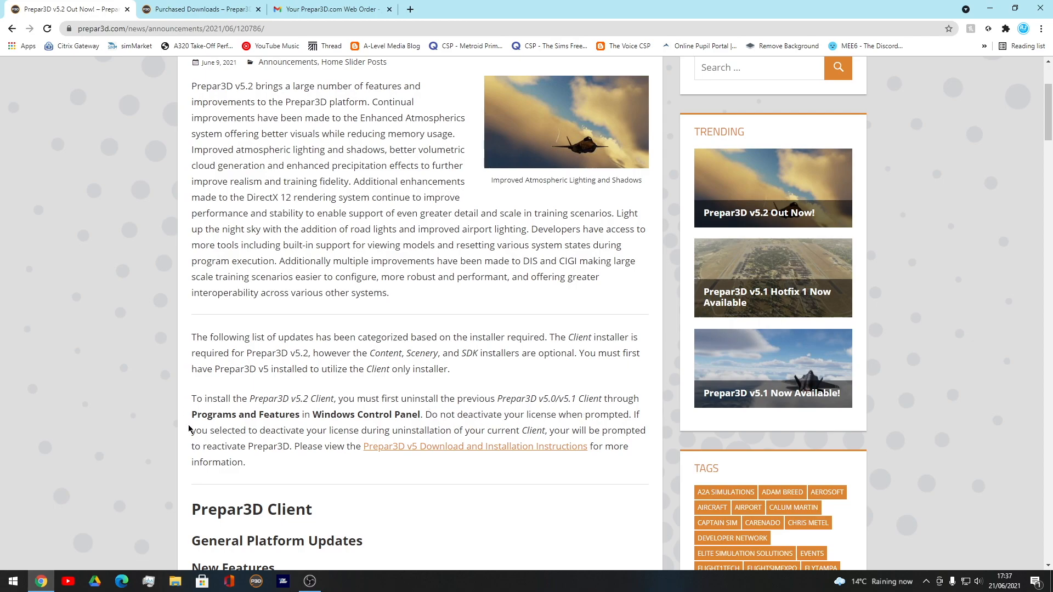
Highlight the licence deactivation note, then go to the purchased Downloads page
left_click_drag(191, 430, 408, 430)
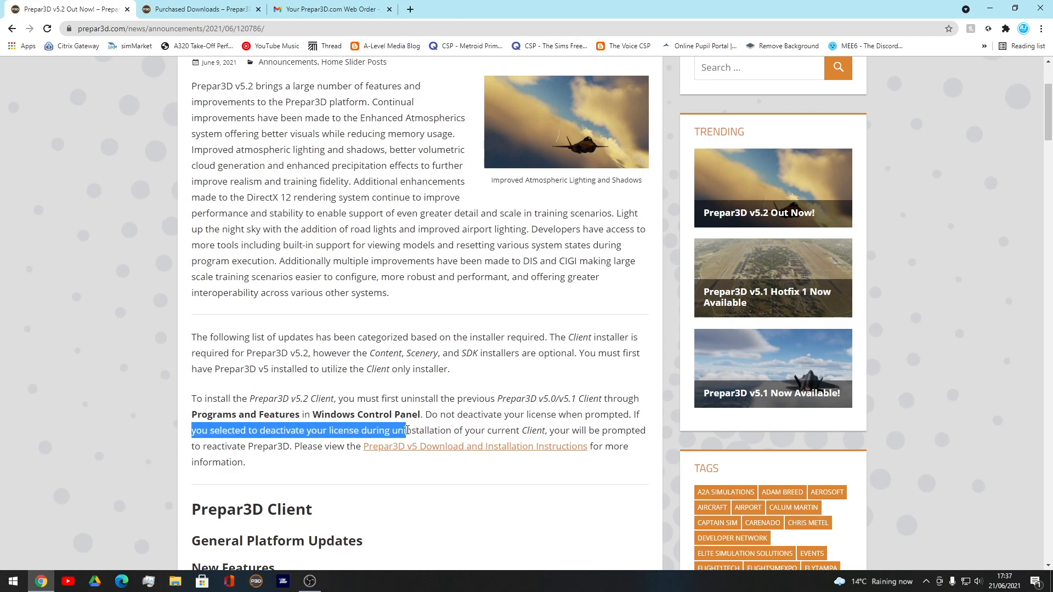
left_click_drag(409, 430, 617, 447)
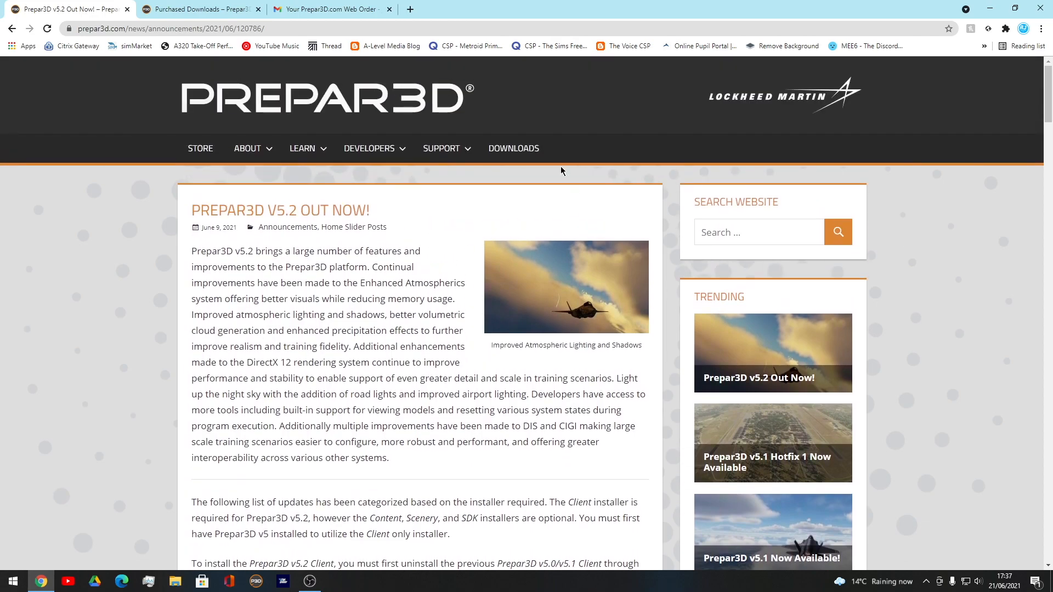
left_click(513, 148)
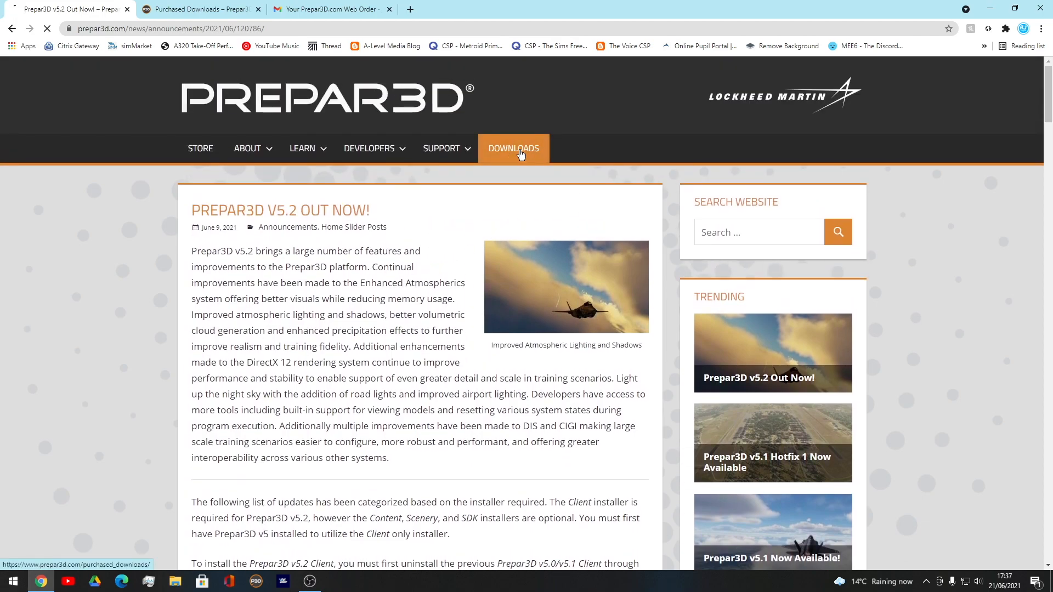
Submit the License ID and password to unlock the purchased downloads list
left_click(513, 148)
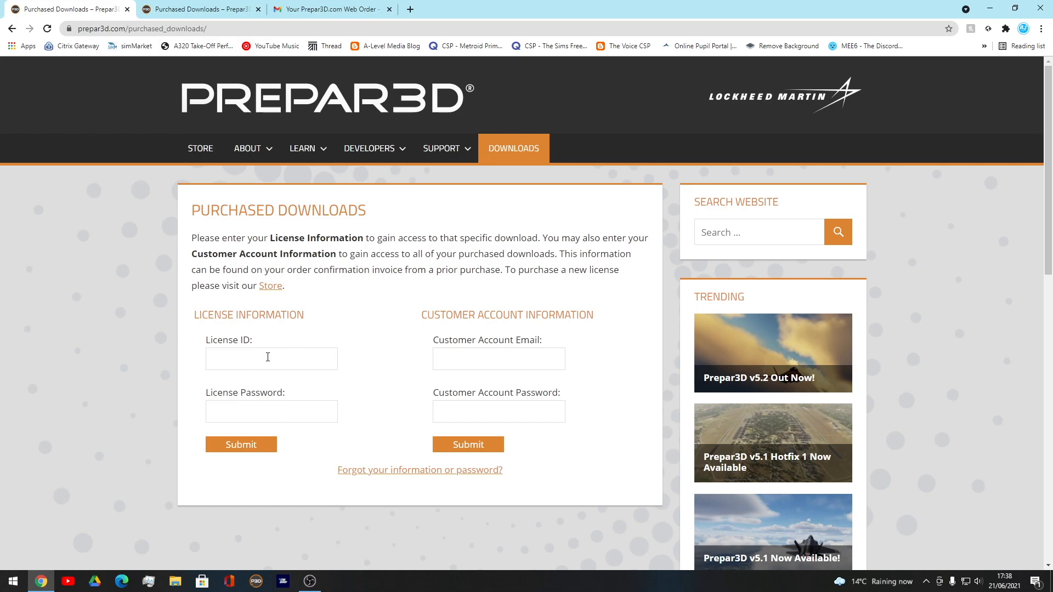
mouse_move(329, 411)
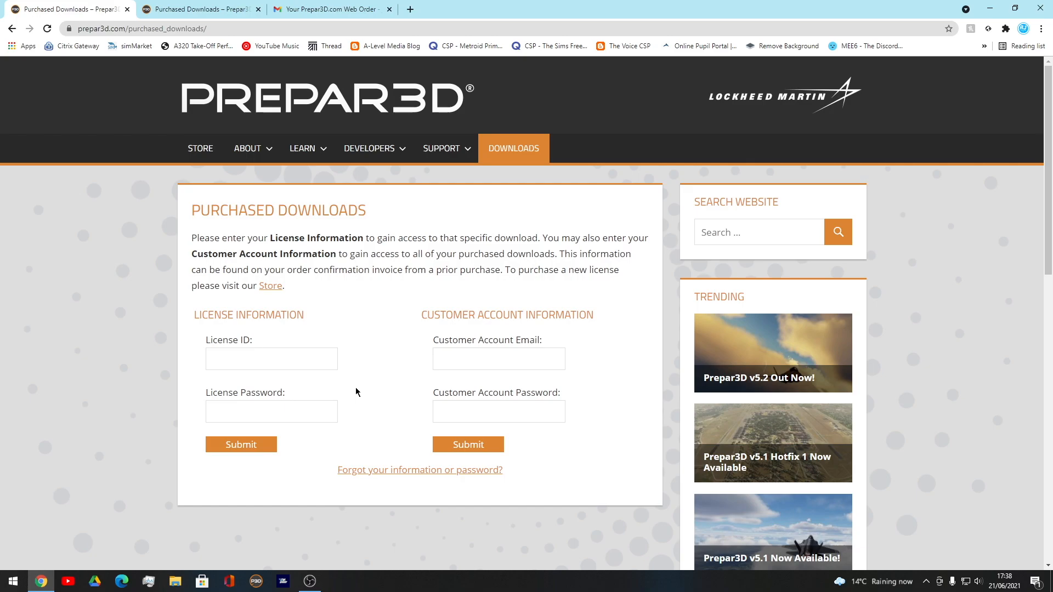
mouse_move(249, 349)
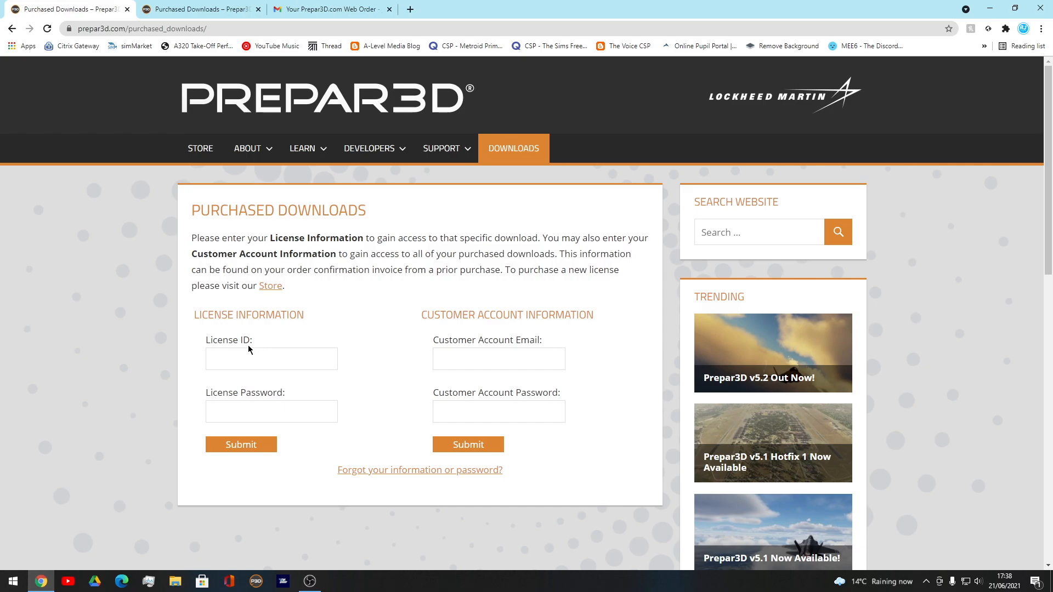
mouse_move(241, 445)
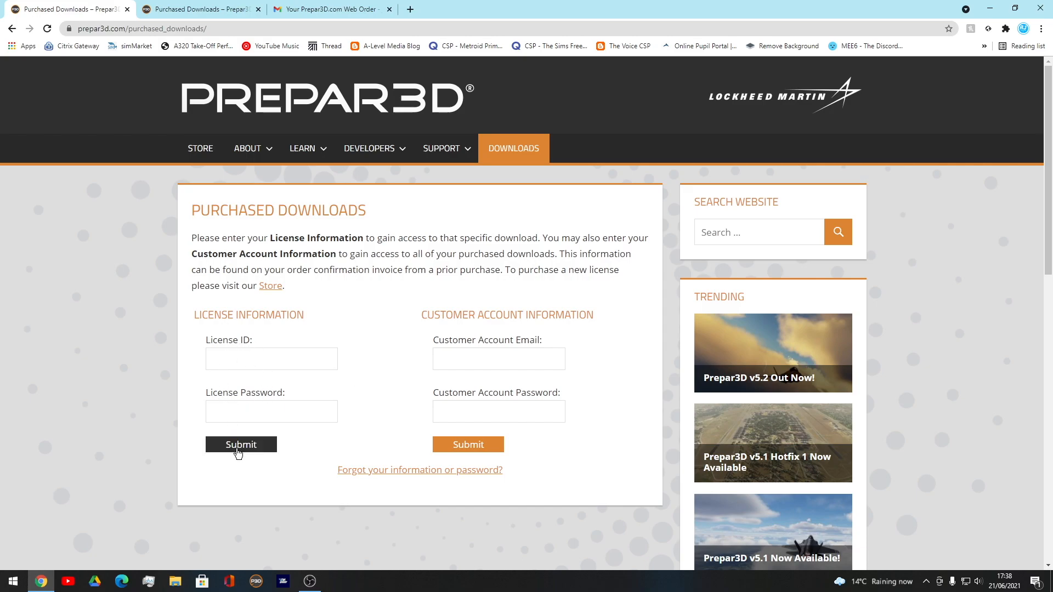
left_click(240, 444)
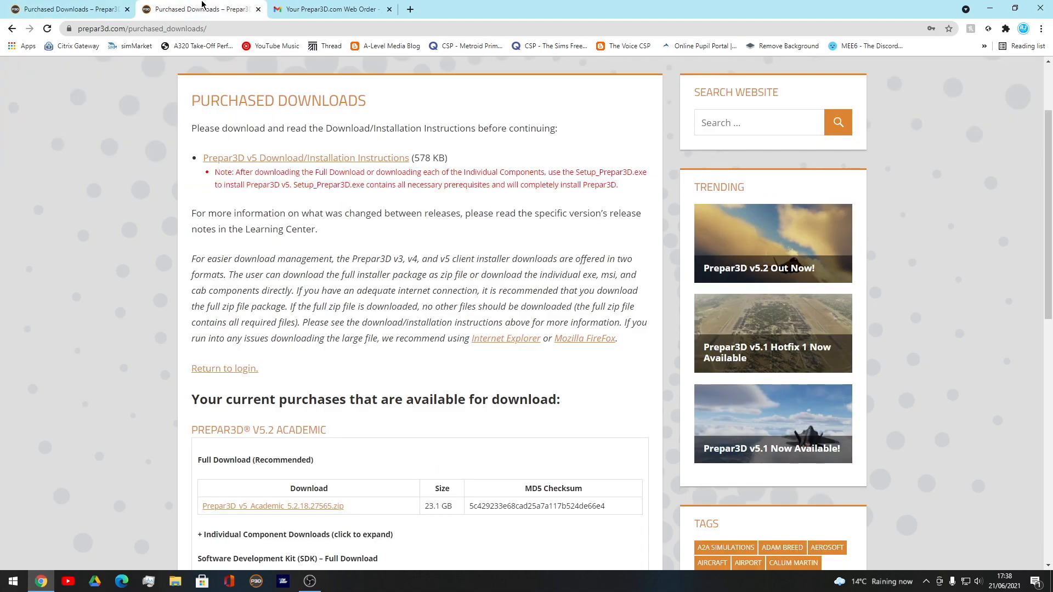
mouse_move(487, 370)
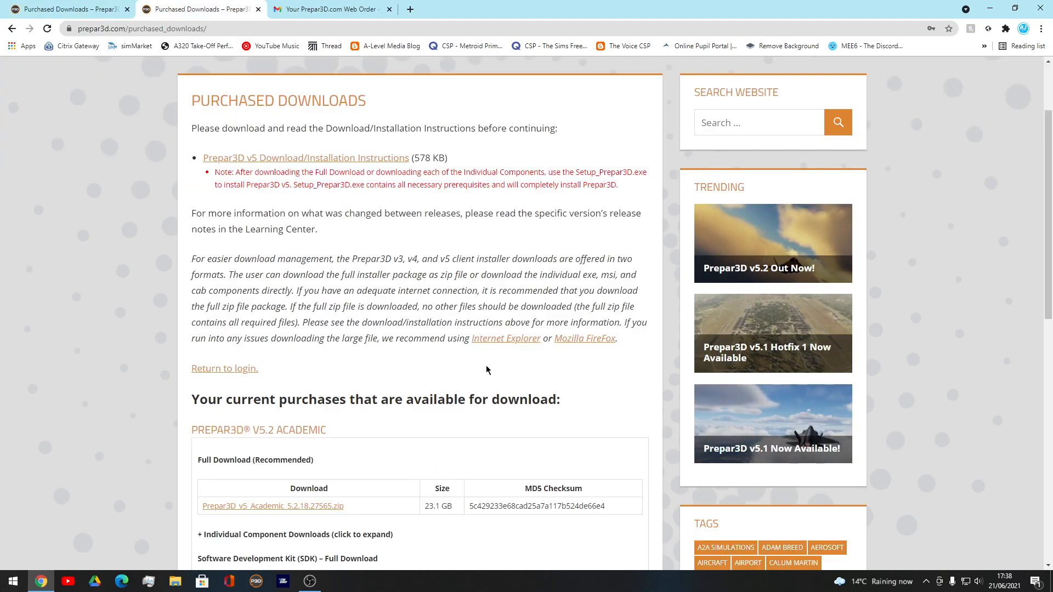
mouse_move(327, 229)
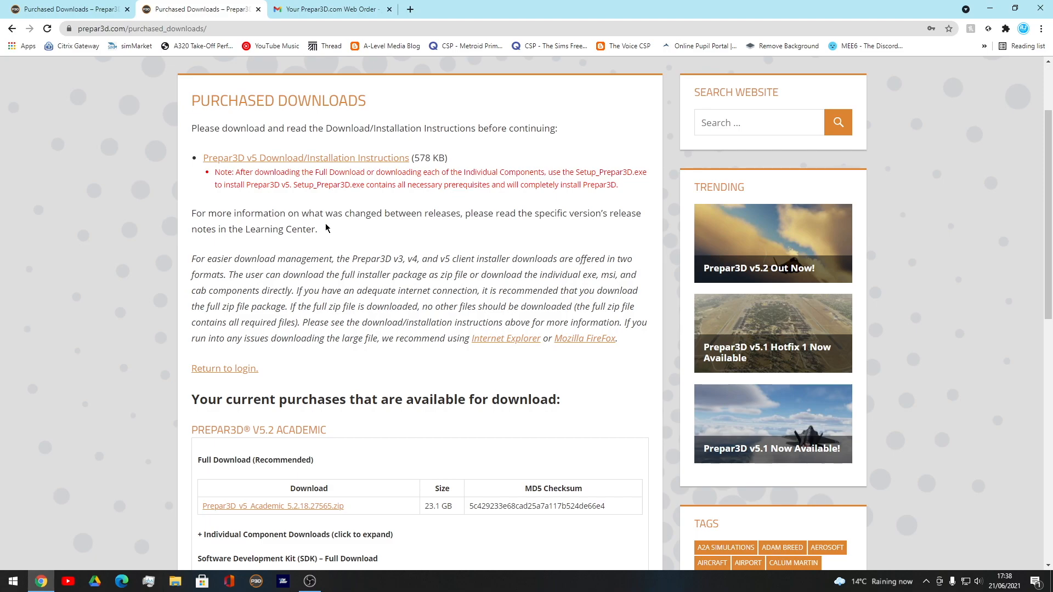
Start downloading Prepar3D_v5_Academic_5.2.18.27565.zip (23.1 GB) from Full Download
scroll("down", 3)
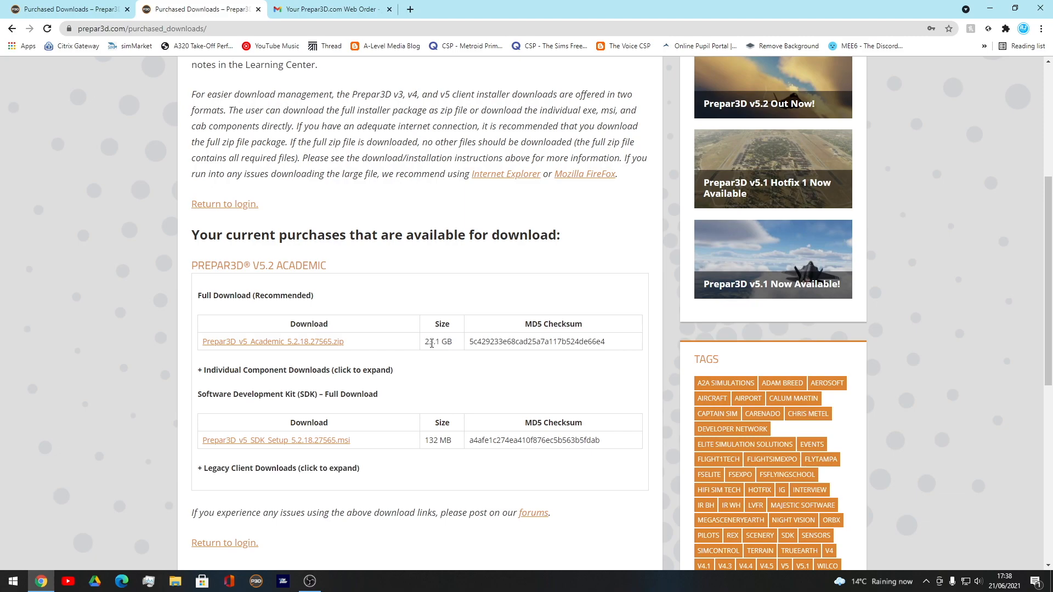
left_click(271, 341)
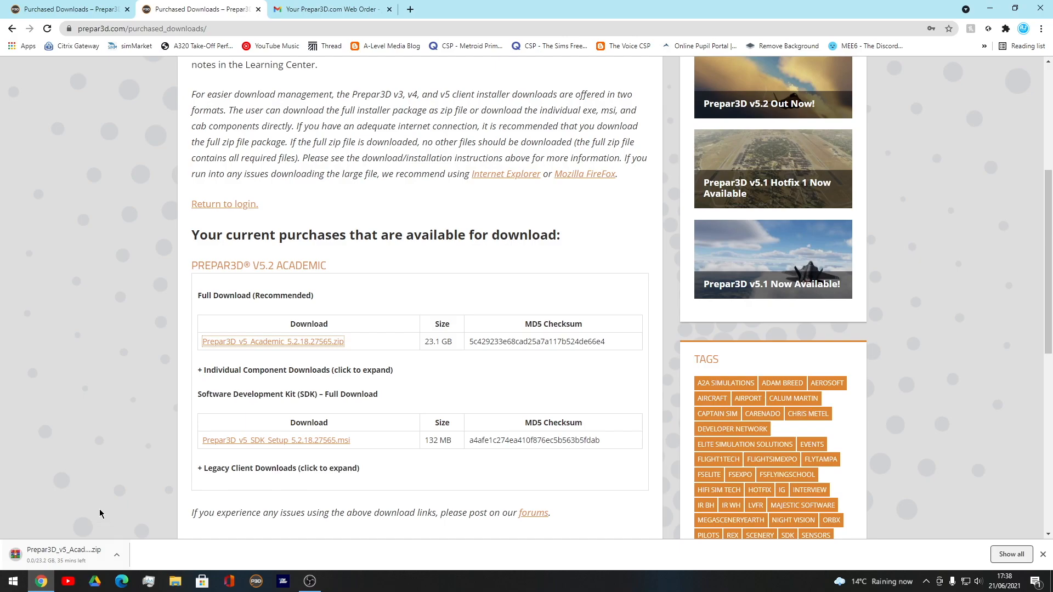
mouse_move(71, 483)
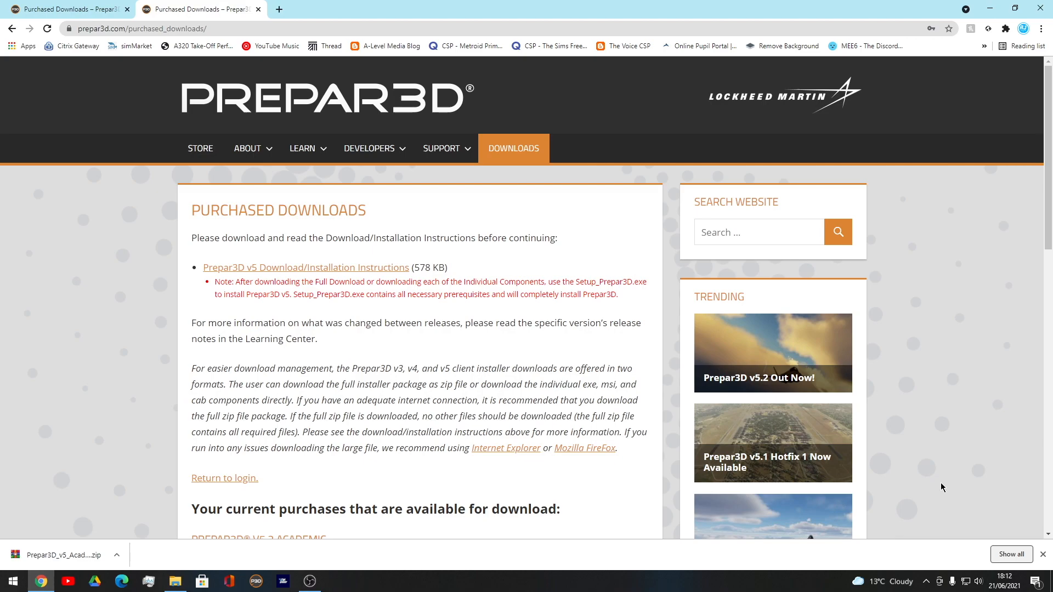
Search the Start menu for 'u' and open the Add or remove programs settings
left_click(12, 582)
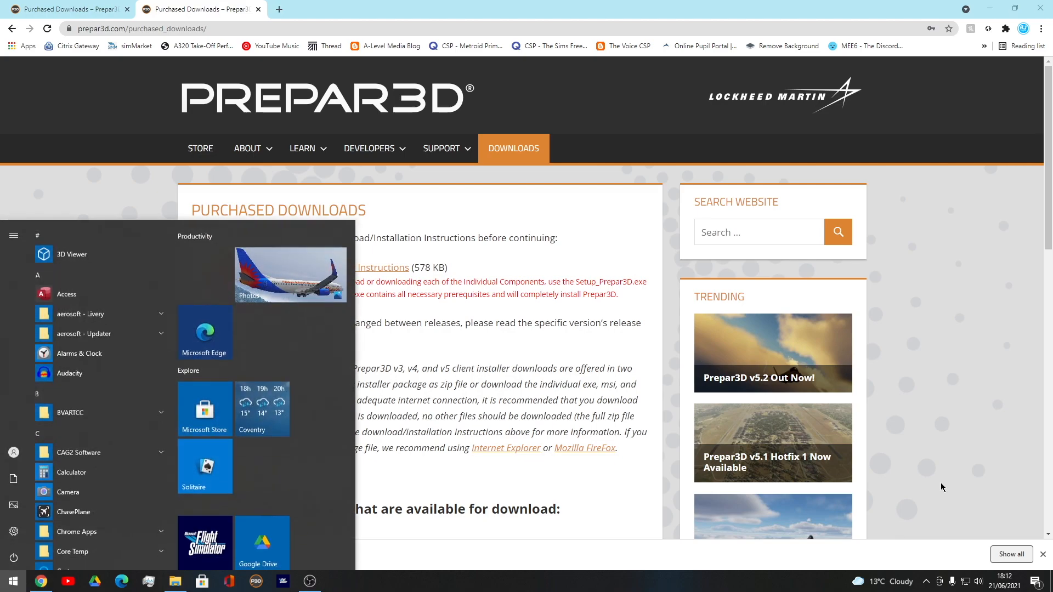
type("u")
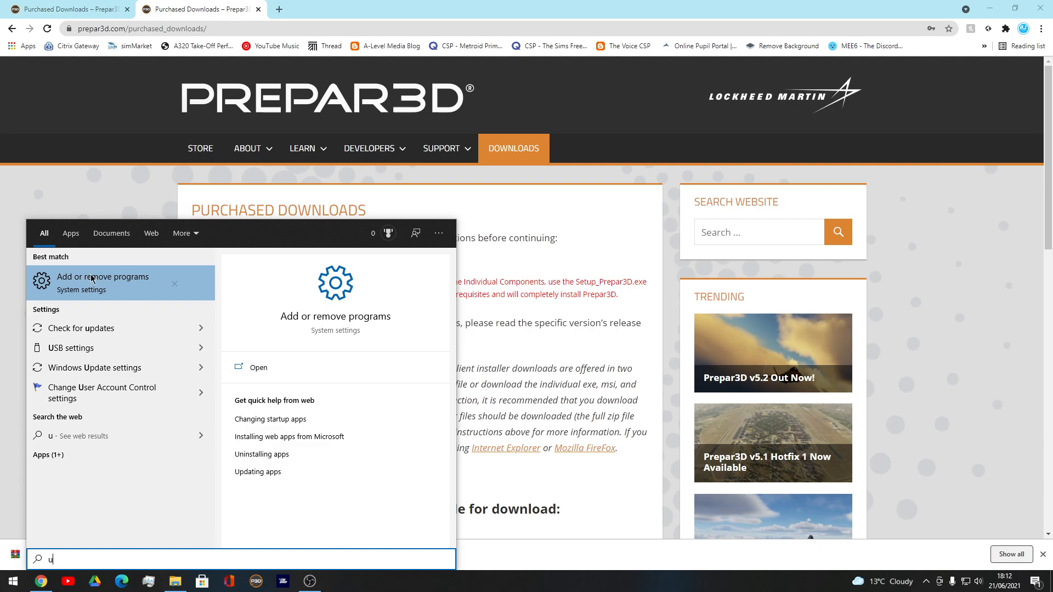
left_click(103, 282)
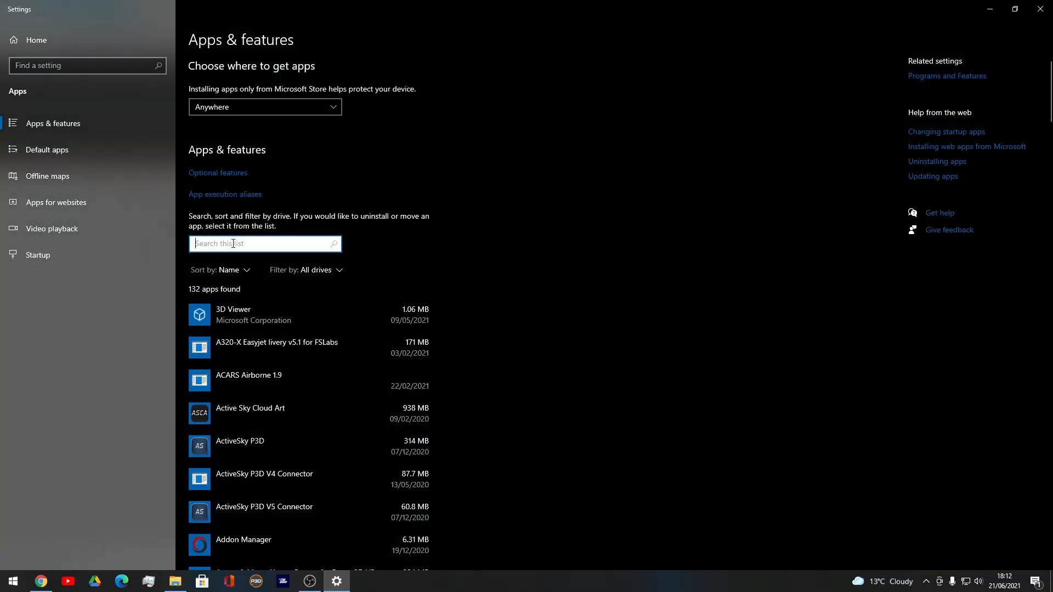
Filter installed apps by 'prep' and check Academic Client and Scenery show version 5.1.12.26829
type("prep")
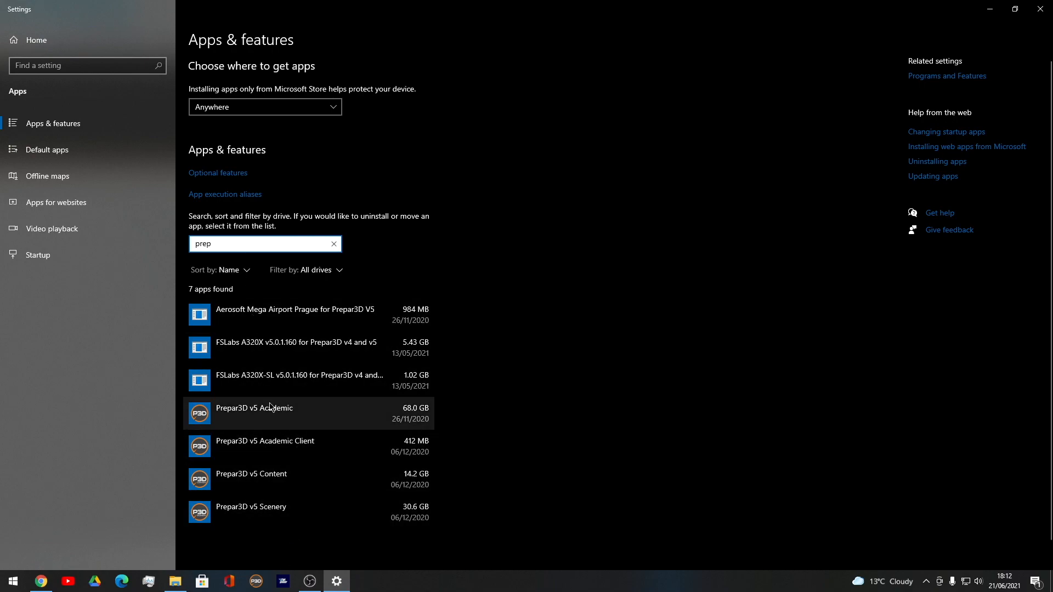
mouse_move(288, 513)
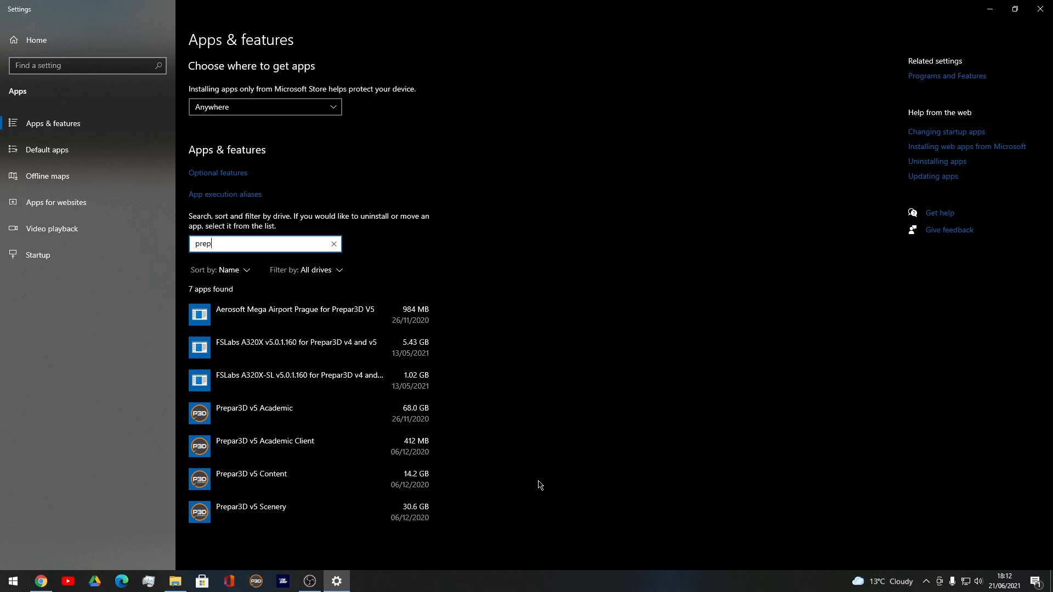
left_click(288, 446)
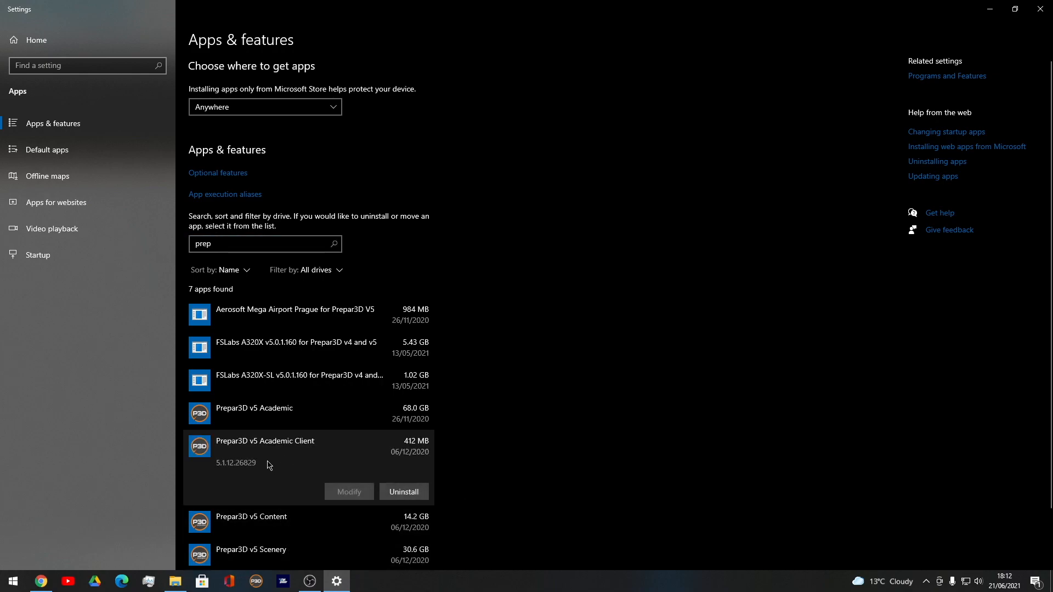
mouse_move(568, 391)
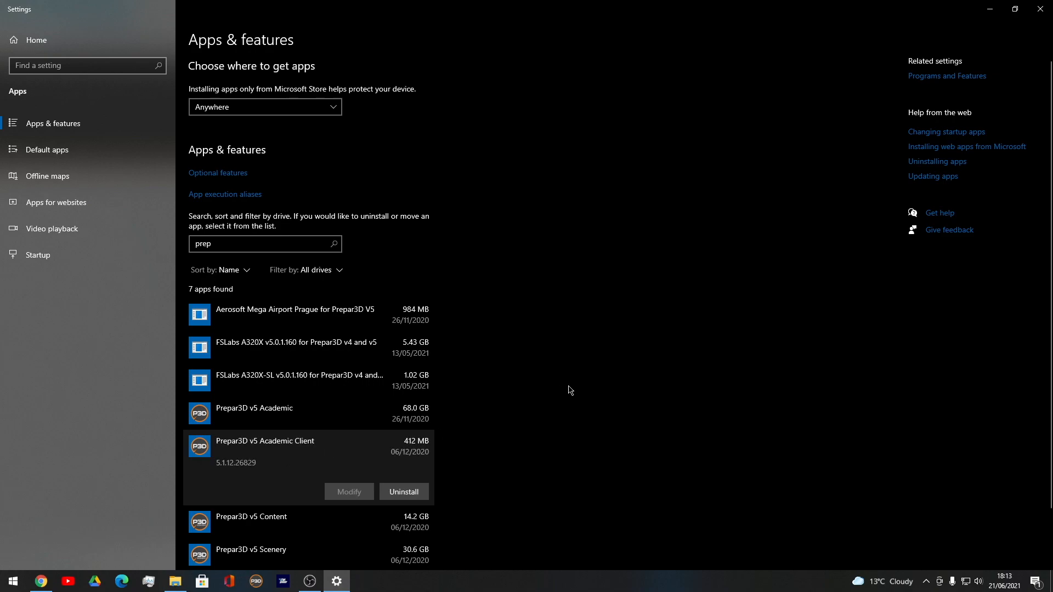
scroll("down", 3)
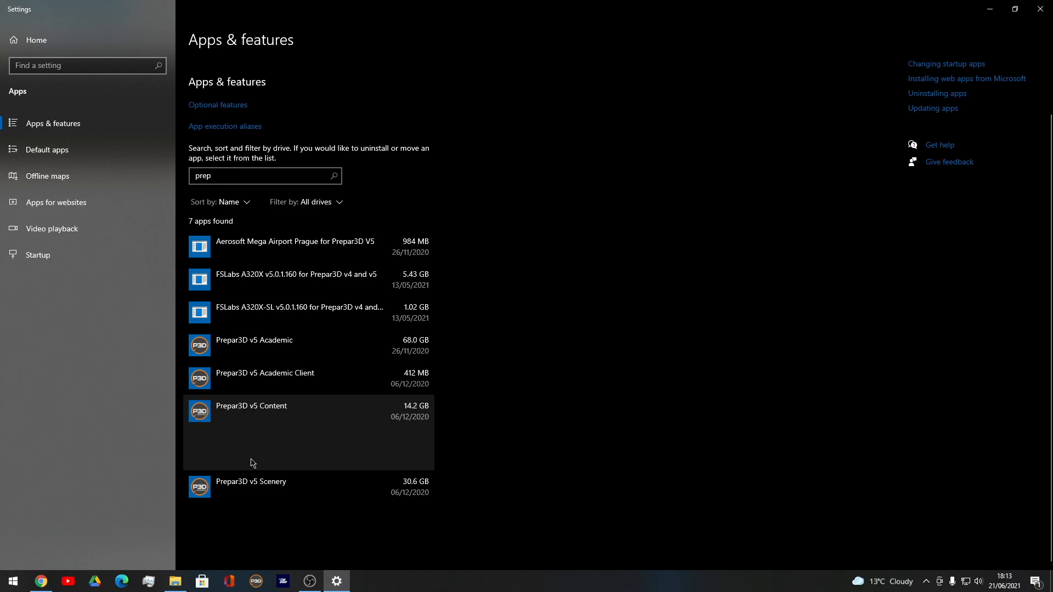
left_click(268, 445)
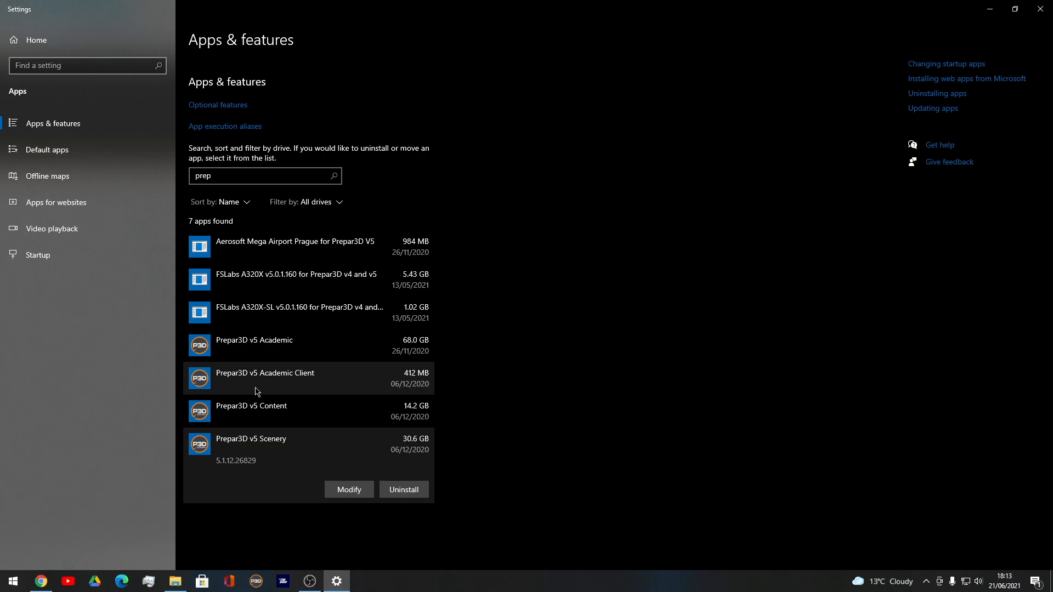
left_click(252, 418)
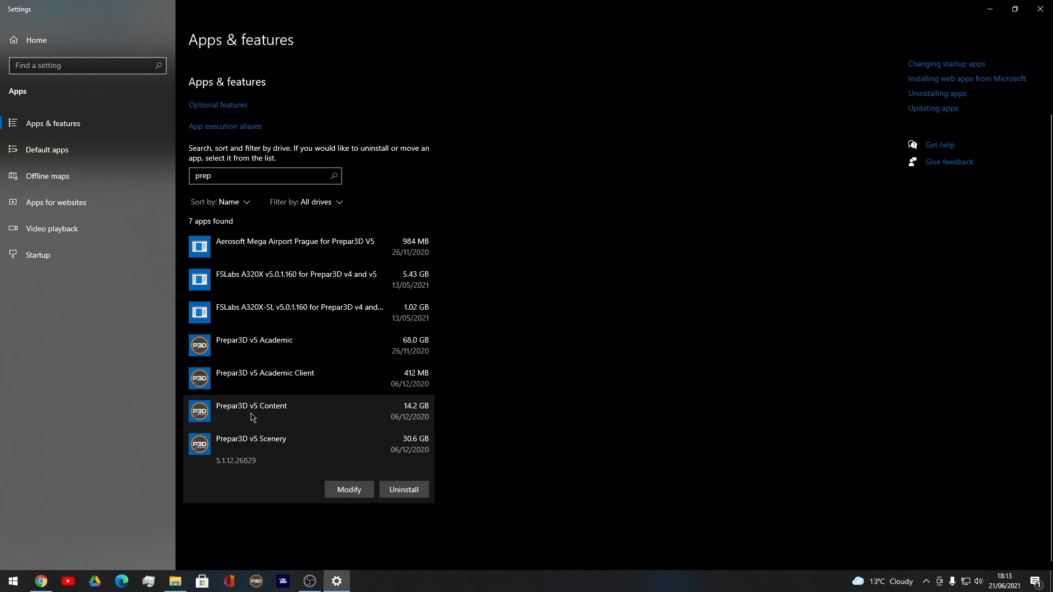
left_click(269, 447)
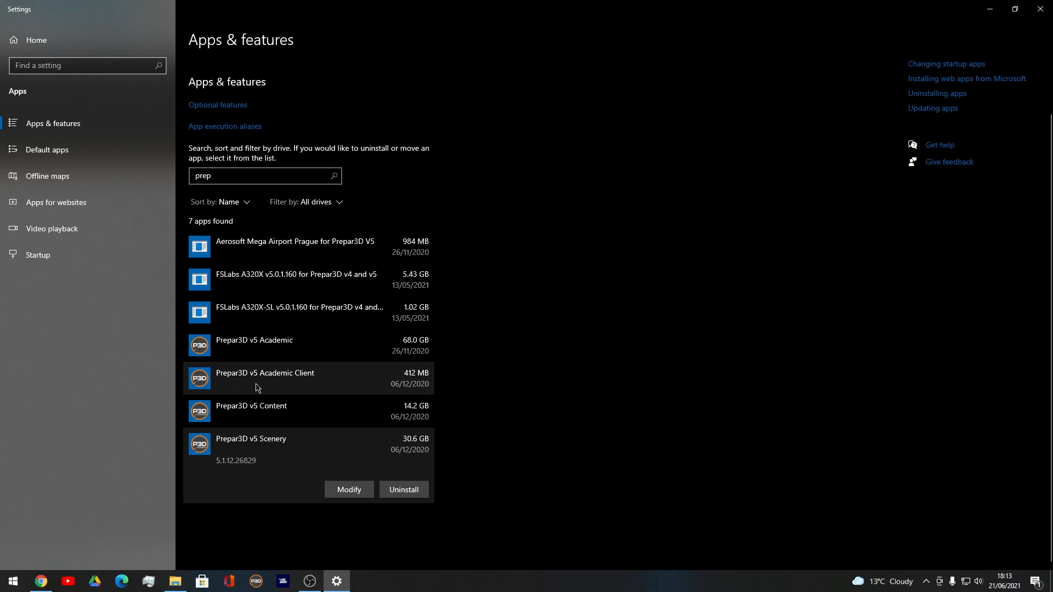
mouse_move(262, 393)
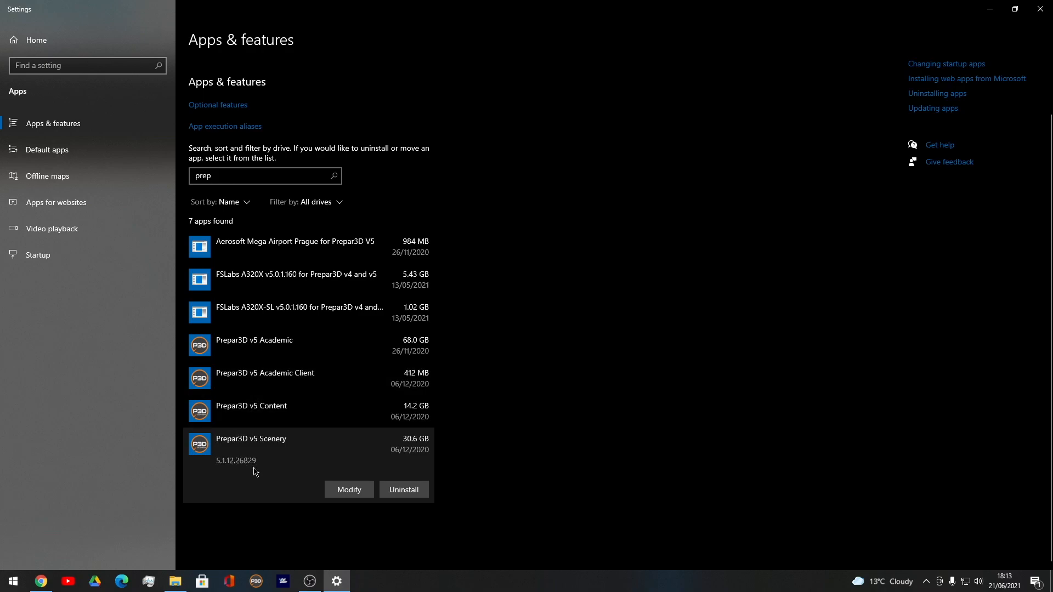
mouse_move(282, 469)
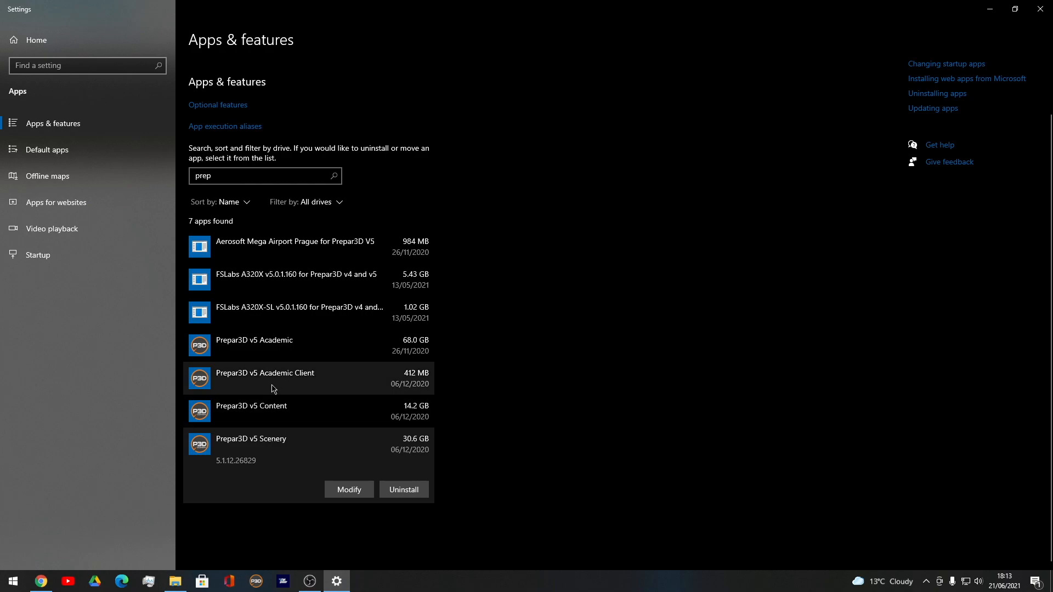
Uninstall Prepar3D v5 Academic Client, confirming removal and answering the deactivation prompt
left_click(282, 379)
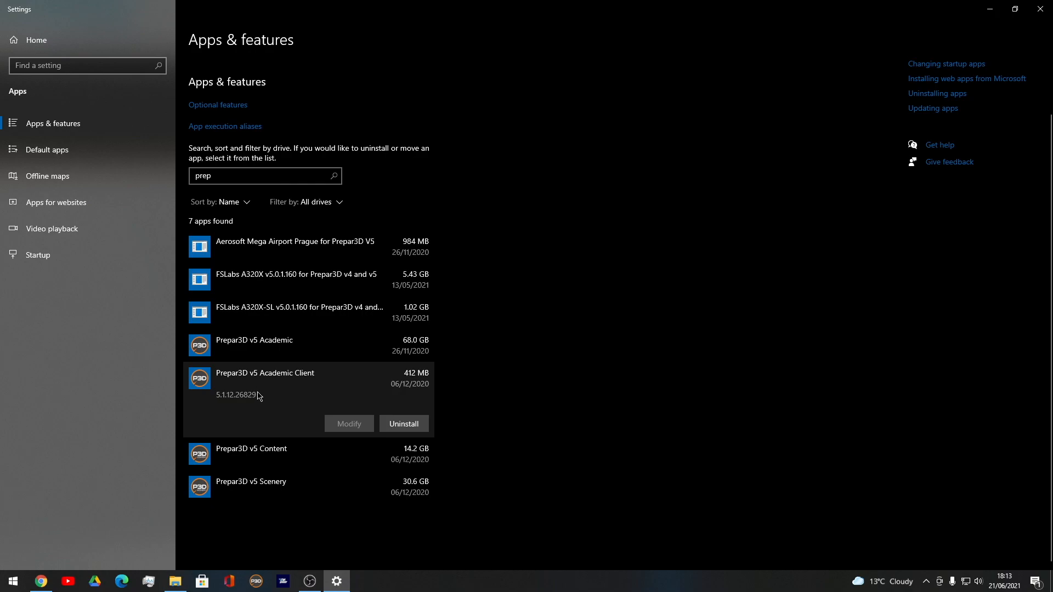
left_click(404, 424)
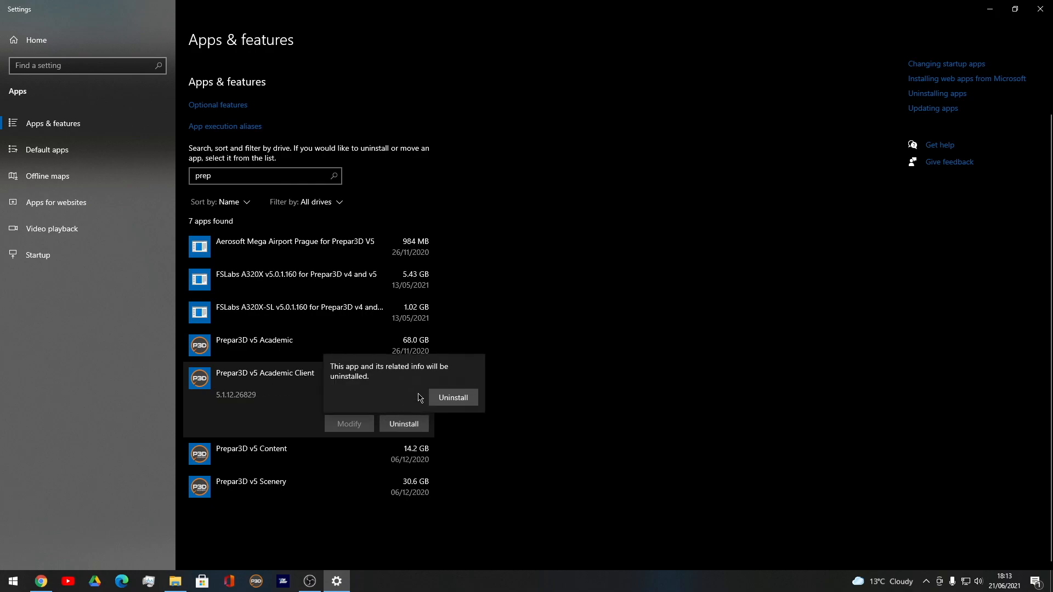
left_click(453, 397)
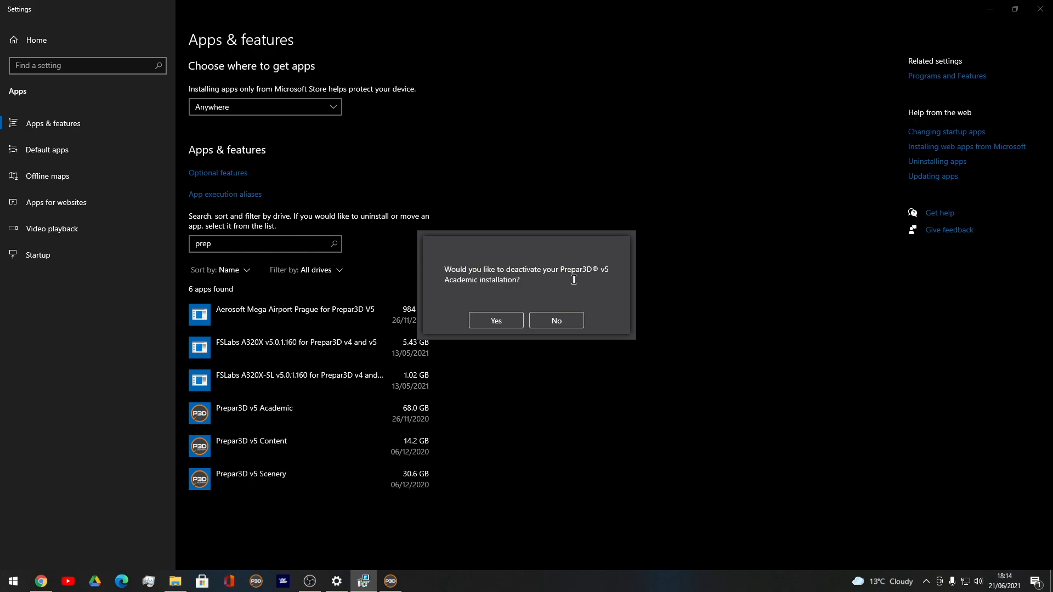
left_click(494, 321)
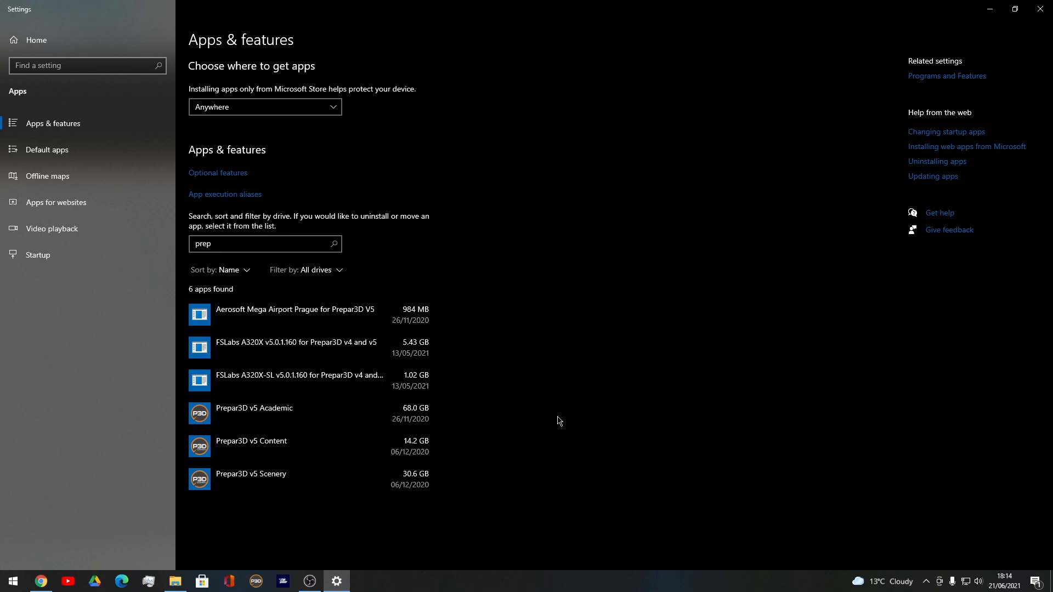
mouse_move(510, 395)
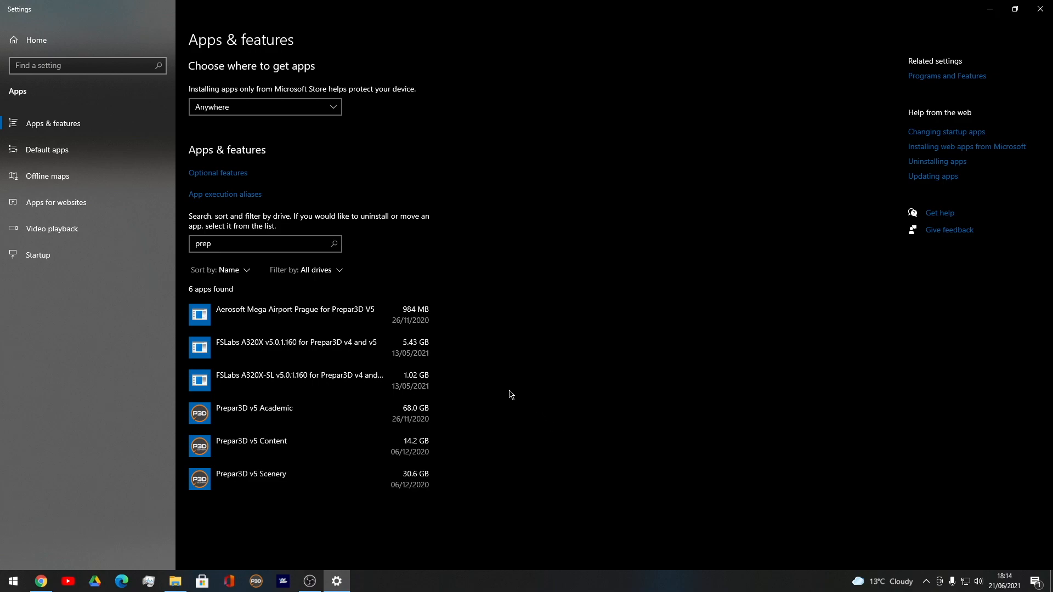
mouse_move(169, 537)
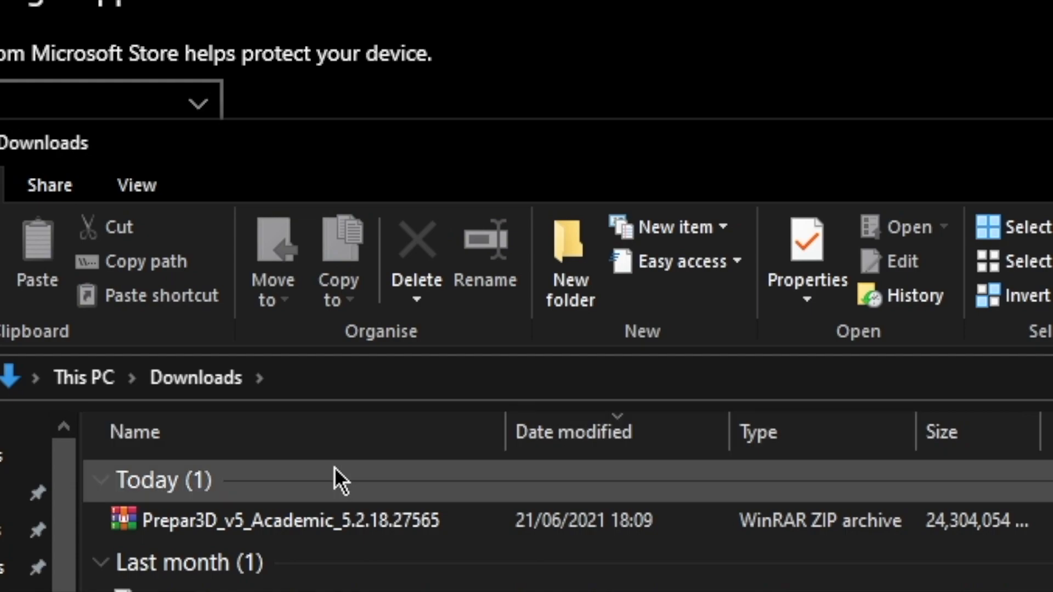
left_click(288, 520)
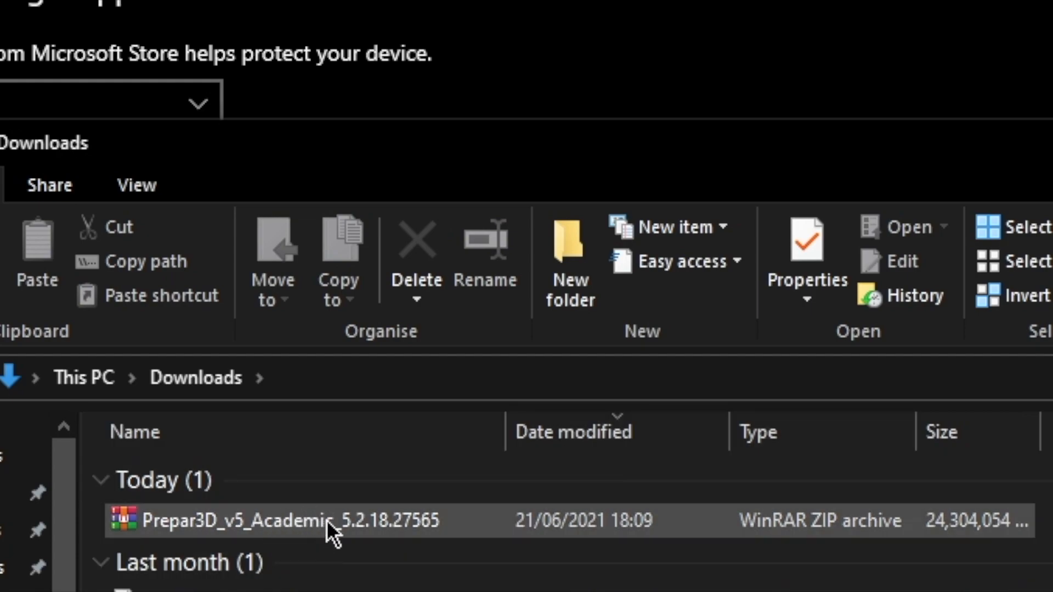
left_click(269, 520)
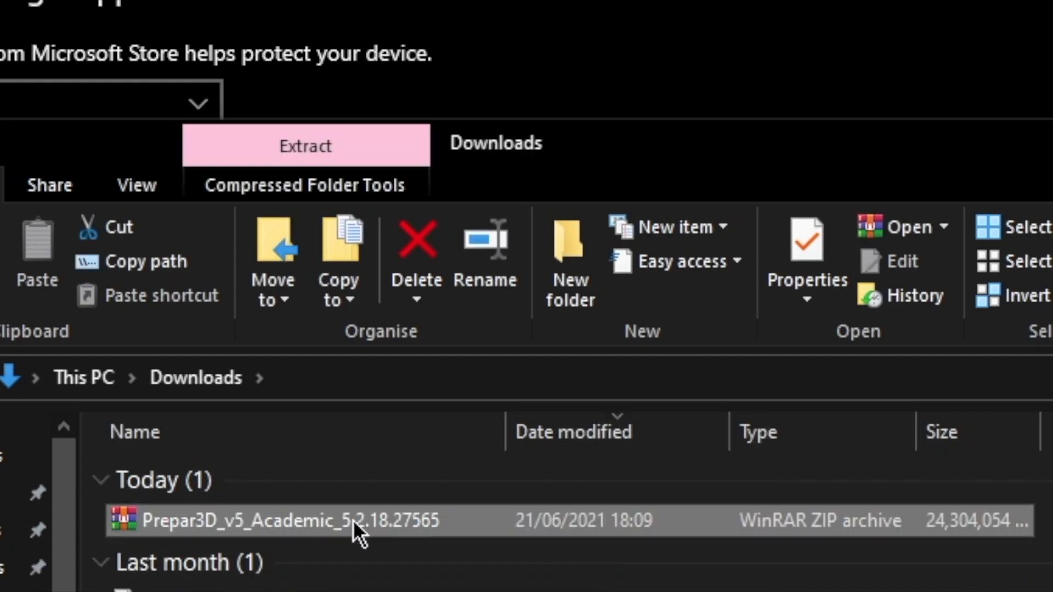
right_click(275, 520)
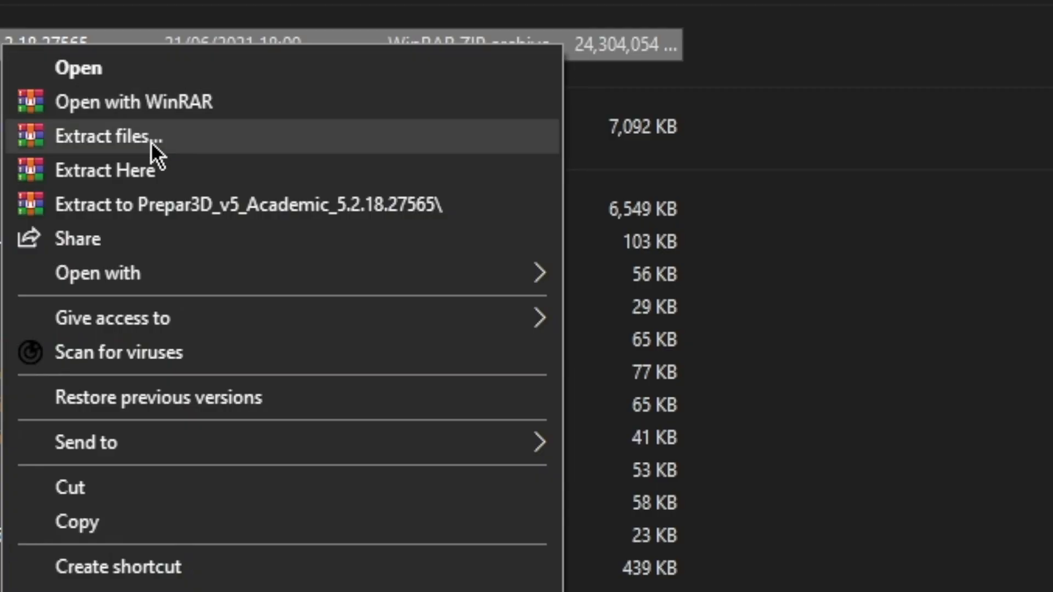
mouse_move(209, 205)
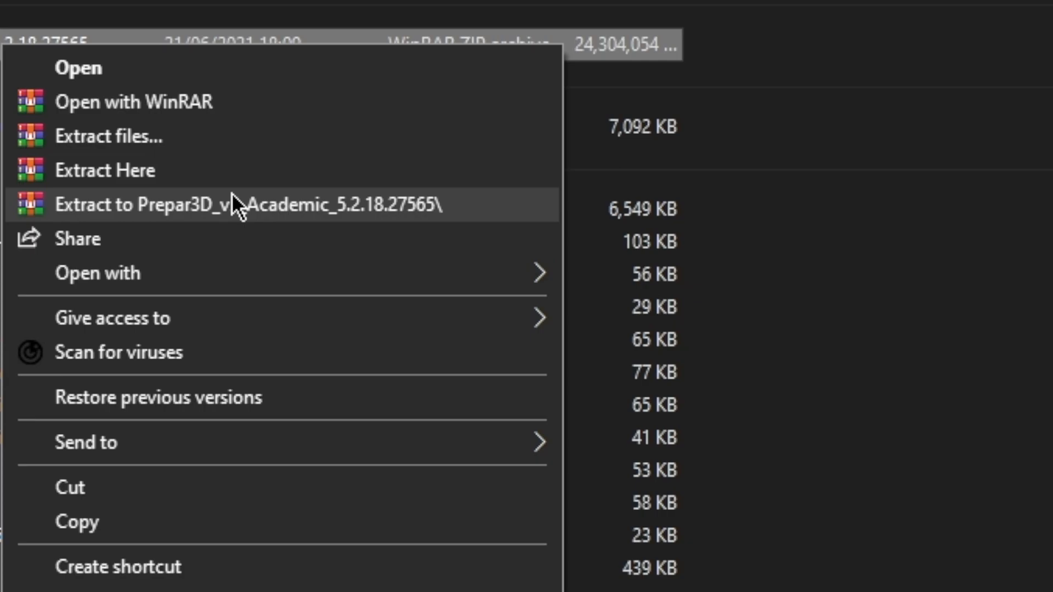
mouse_move(179, 238)
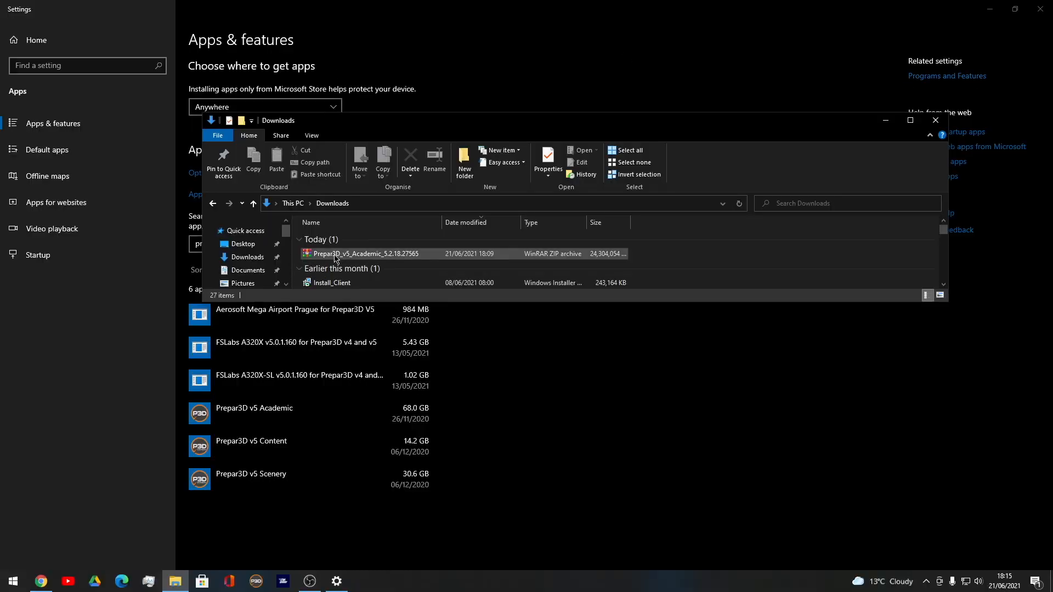
left_click(332, 283)
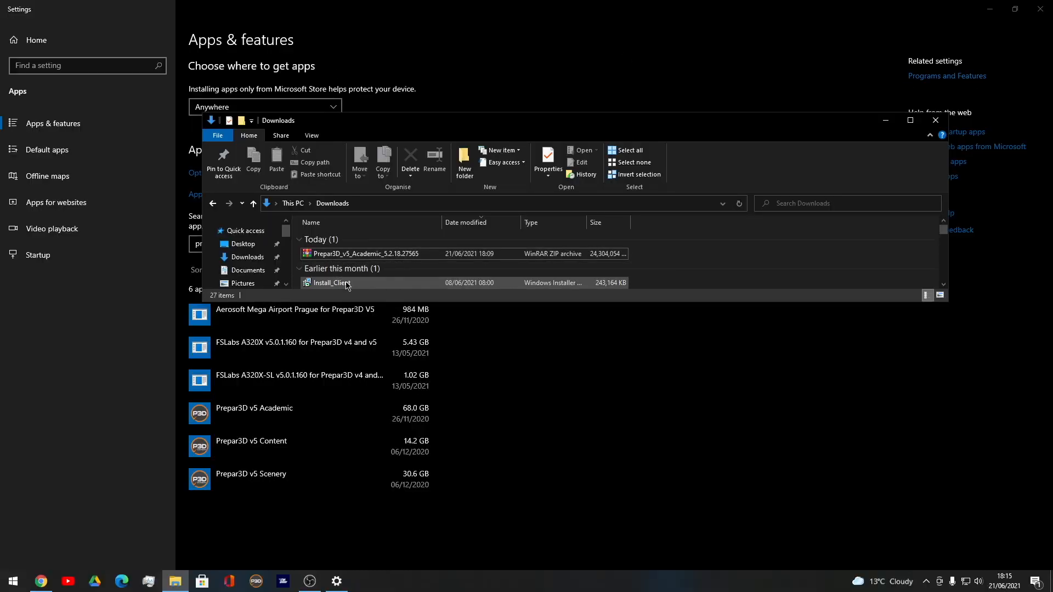
mouse_move(332, 282)
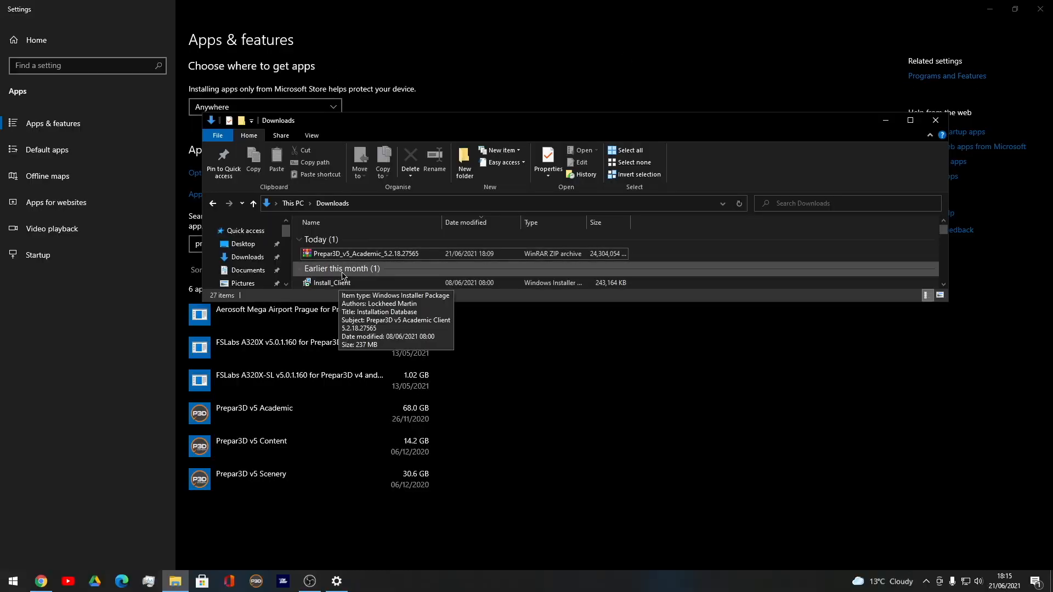
right_click(363, 253)
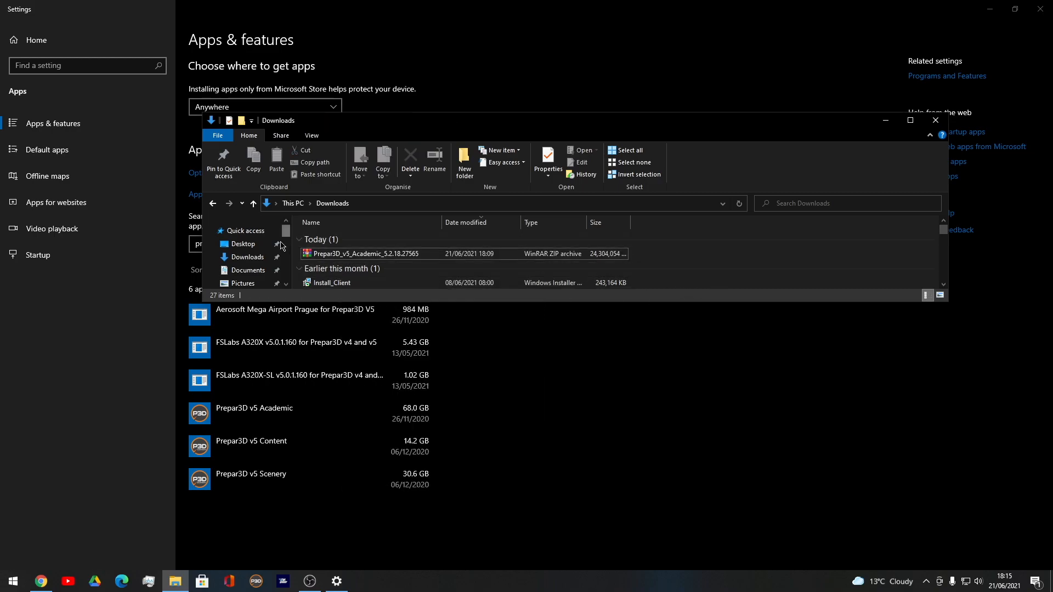
Run Install_Client and install to C:\Program Files\Lockheed Martin\Prepar3D v5\, finishing the wizard
double_click(331, 282)
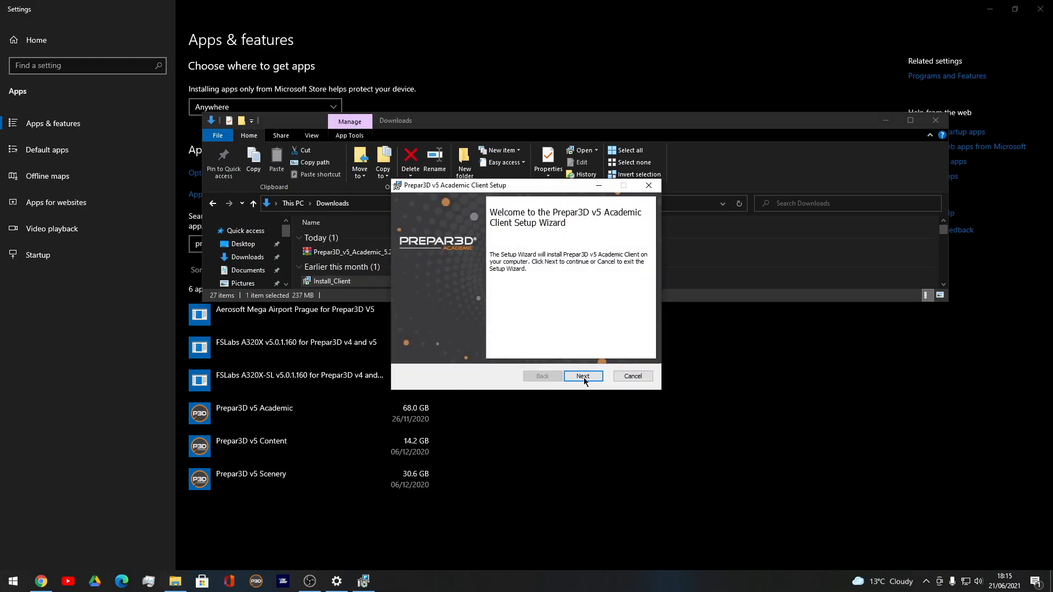
left_click(583, 375)
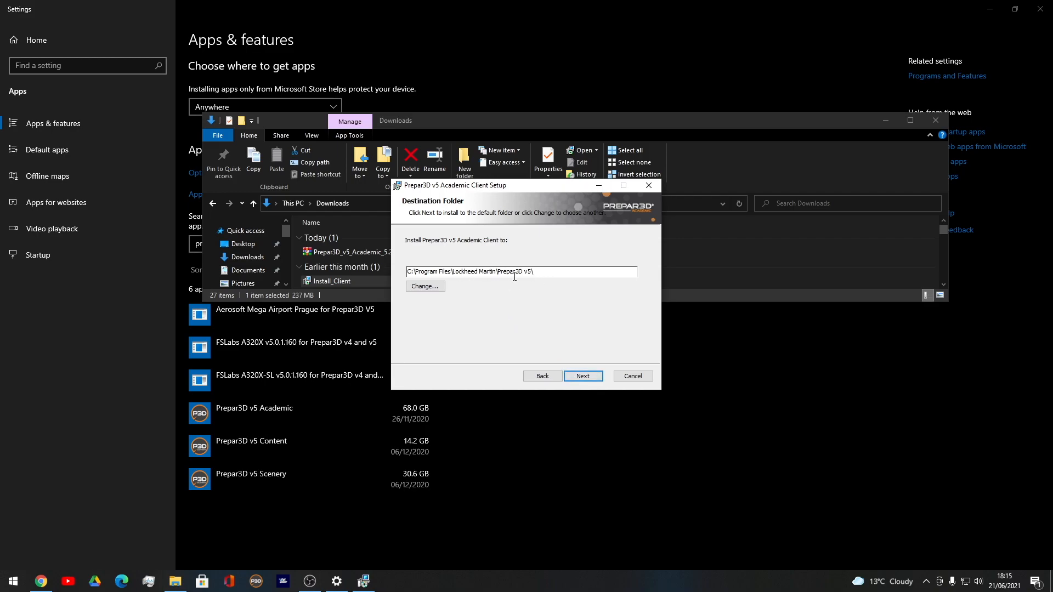
mouse_move(503, 285)
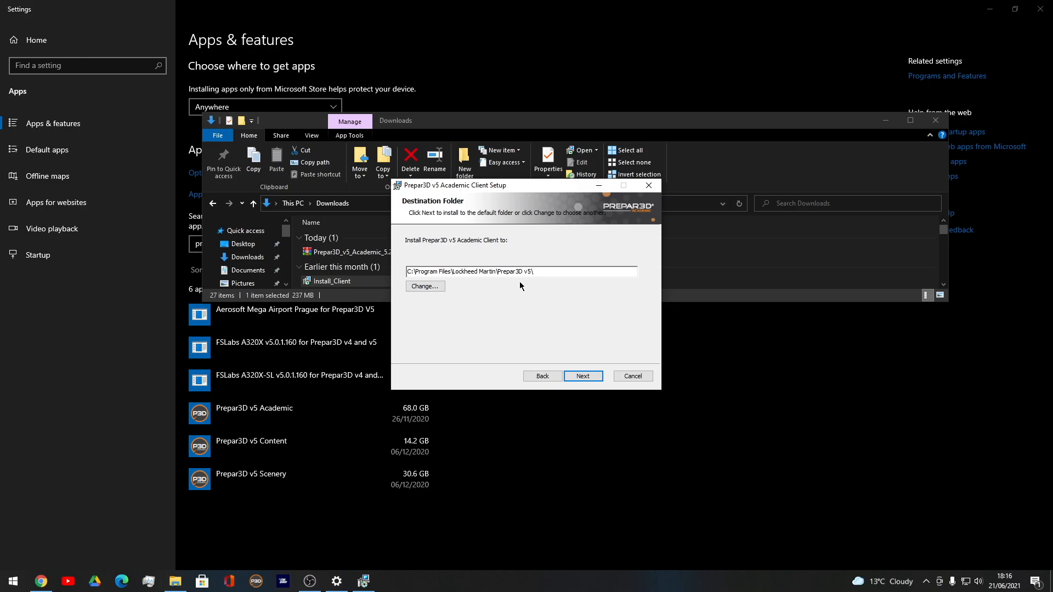
left_click(582, 376)
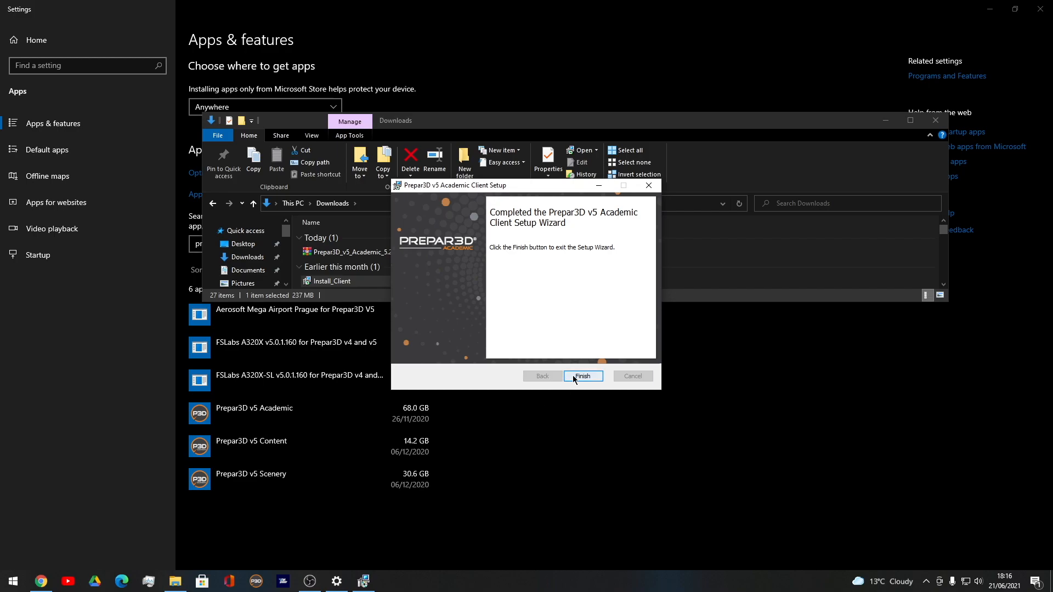
left_click(581, 376)
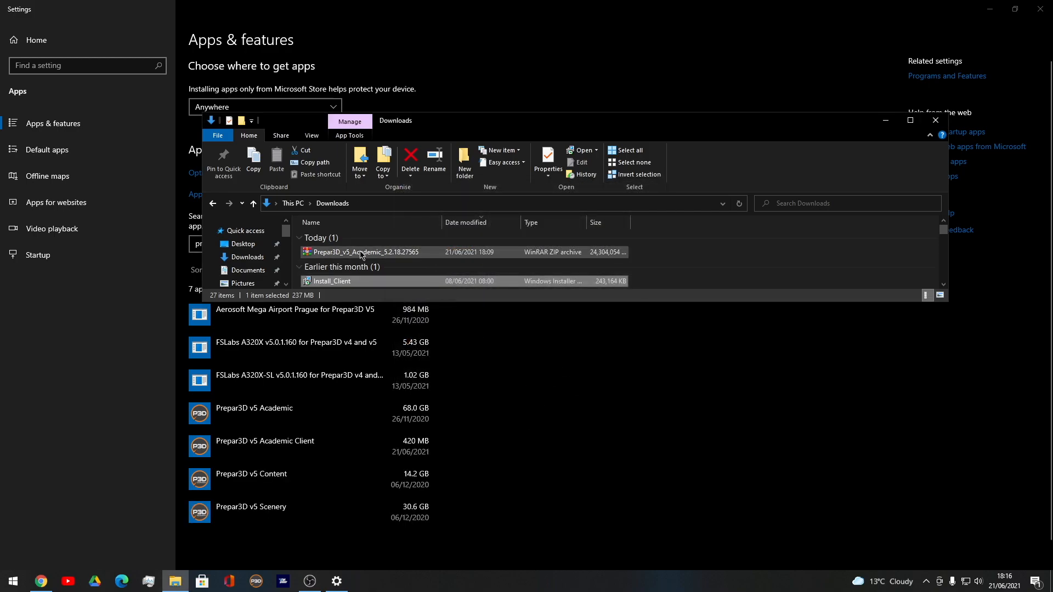
double_click(363, 252)
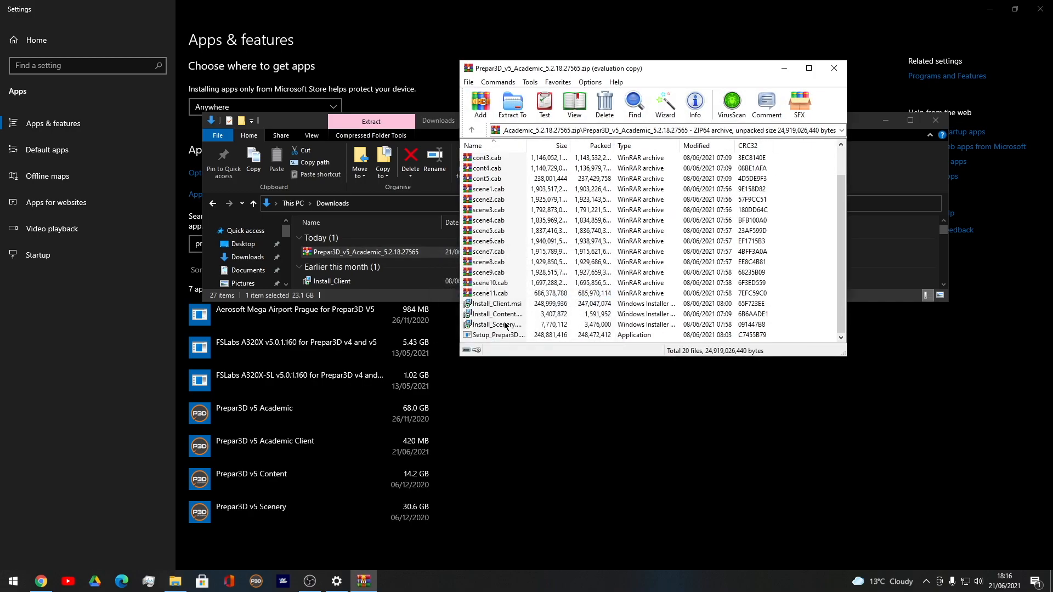
left_click(497, 314)
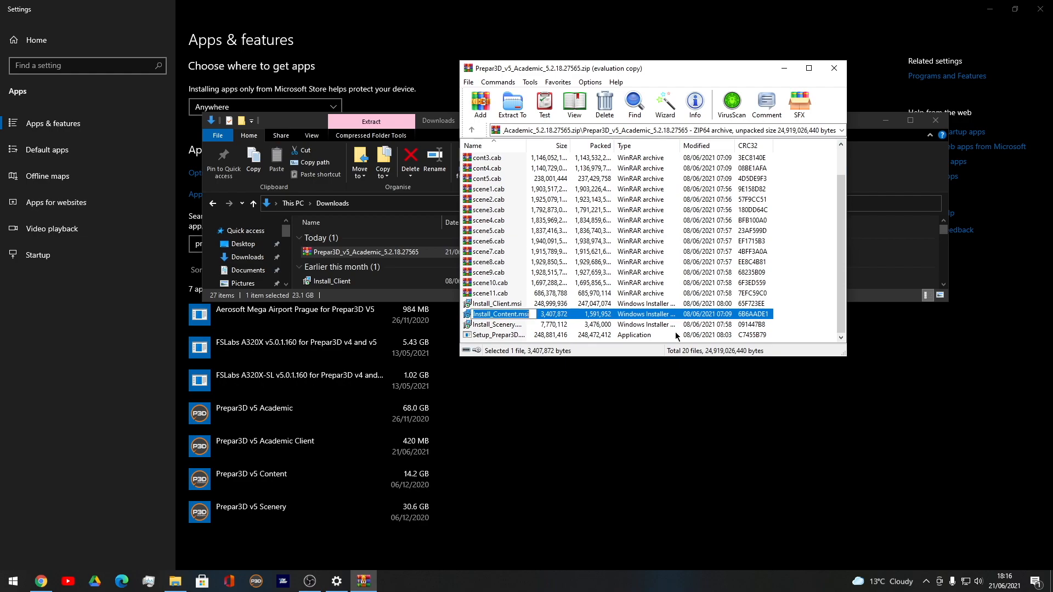
left_click(496, 304)
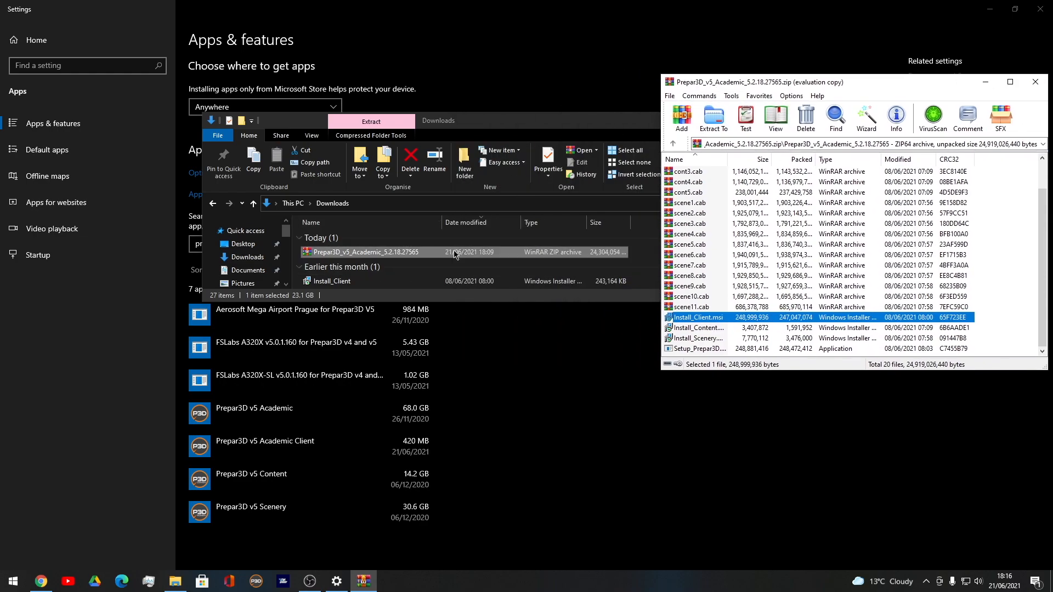
mouse_move(699, 327)
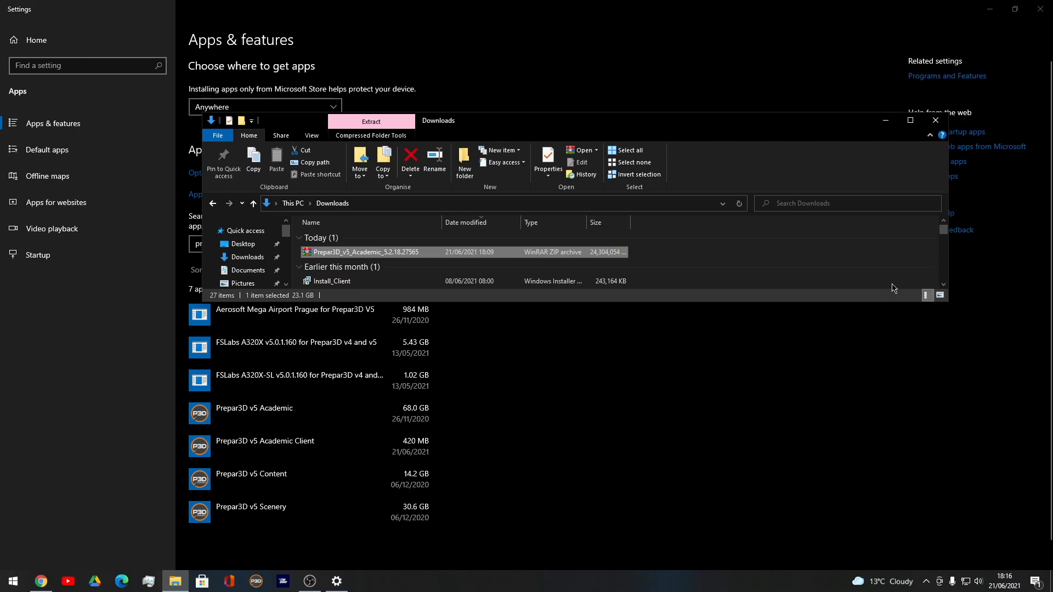
mouse_move(878, 284)
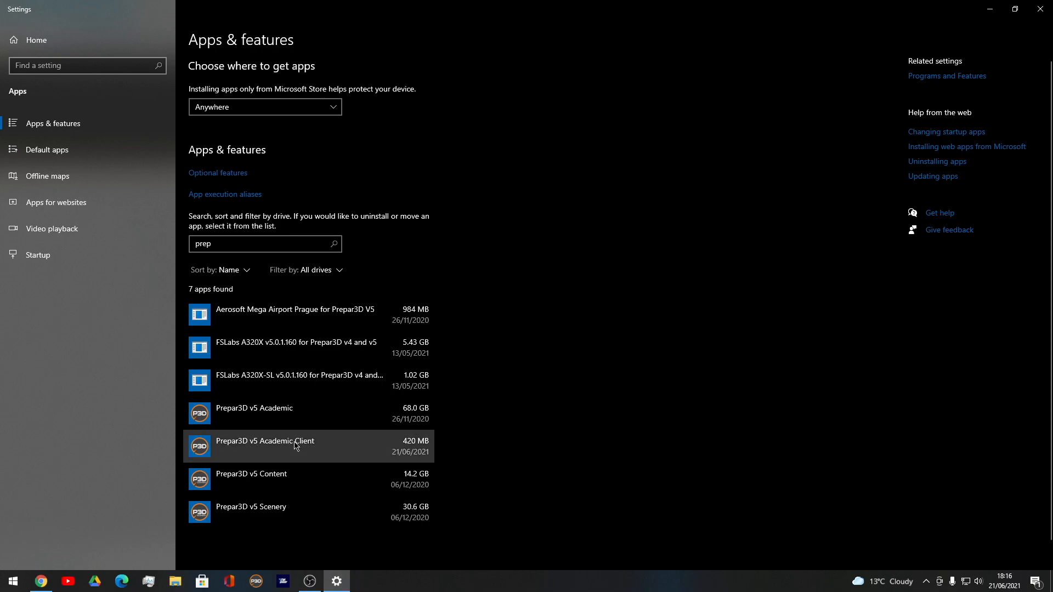
Expand Prepar3D v5 Content and scroll toward the Scenery entry to check its version
left_click(295, 447)
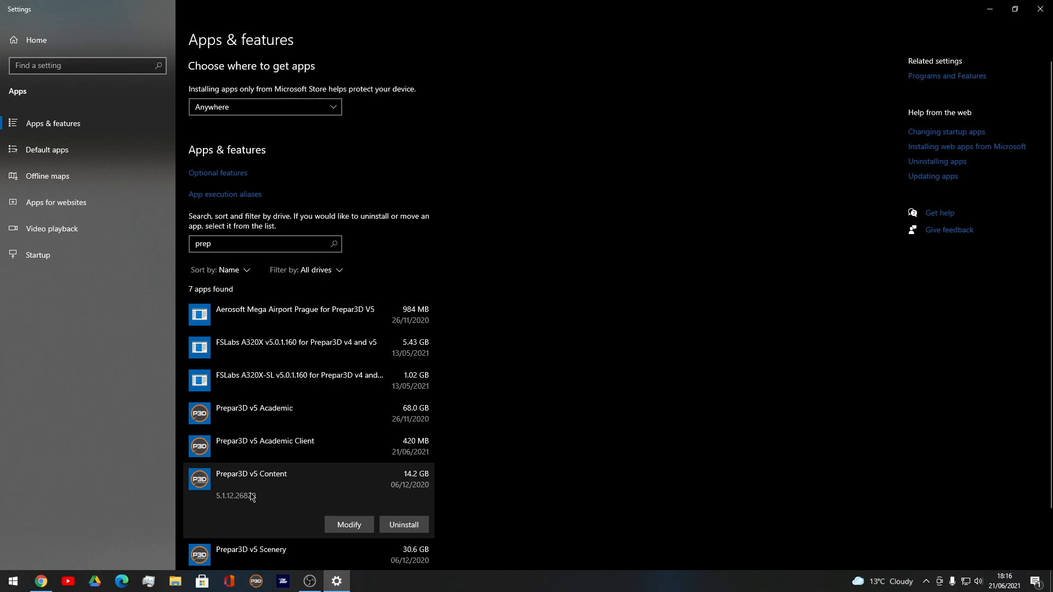
scroll("down", 3)
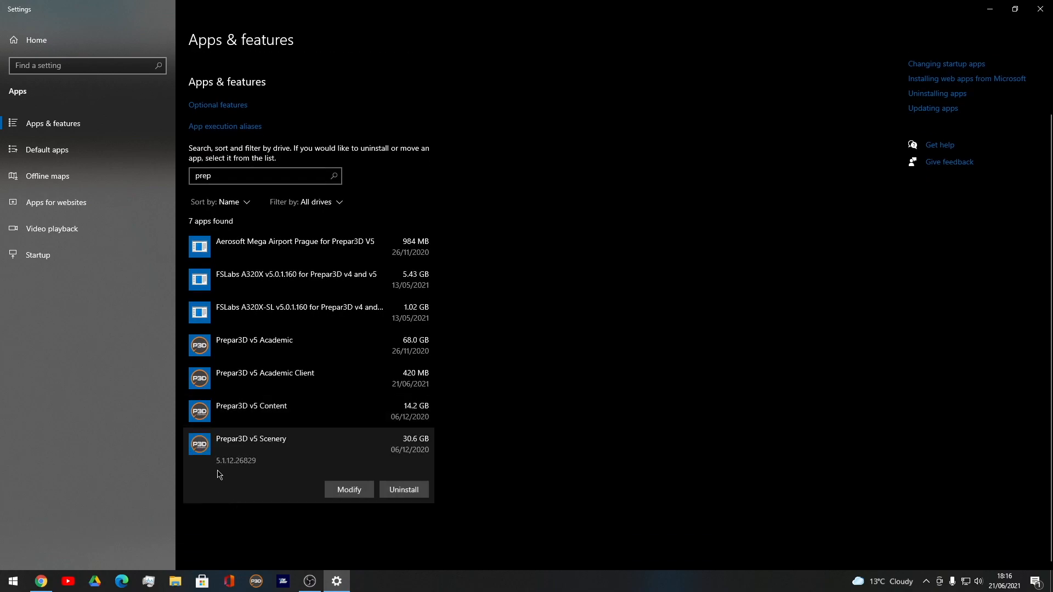
mouse_move(213, 486)
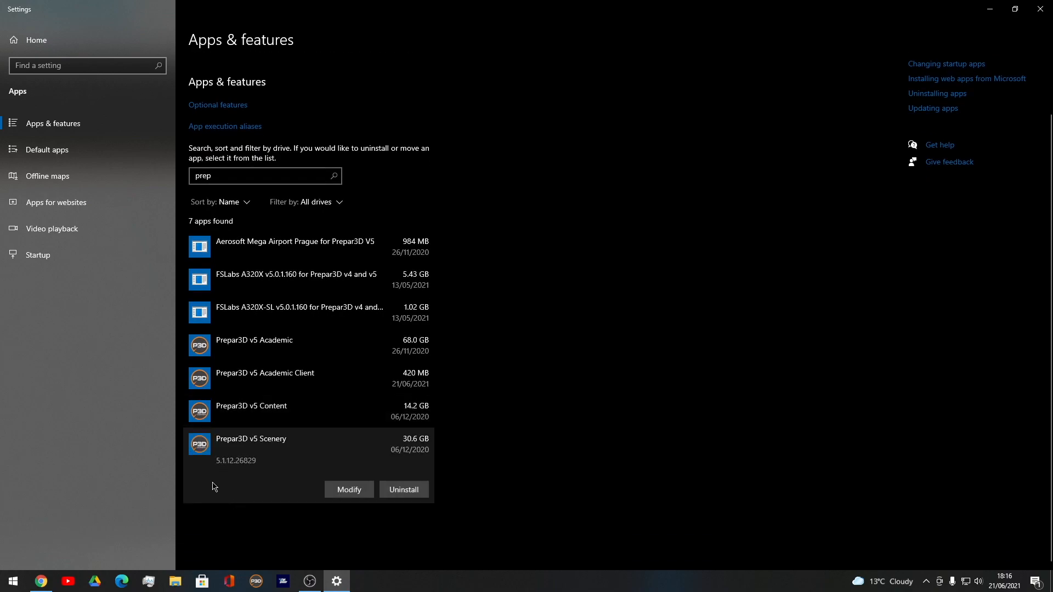